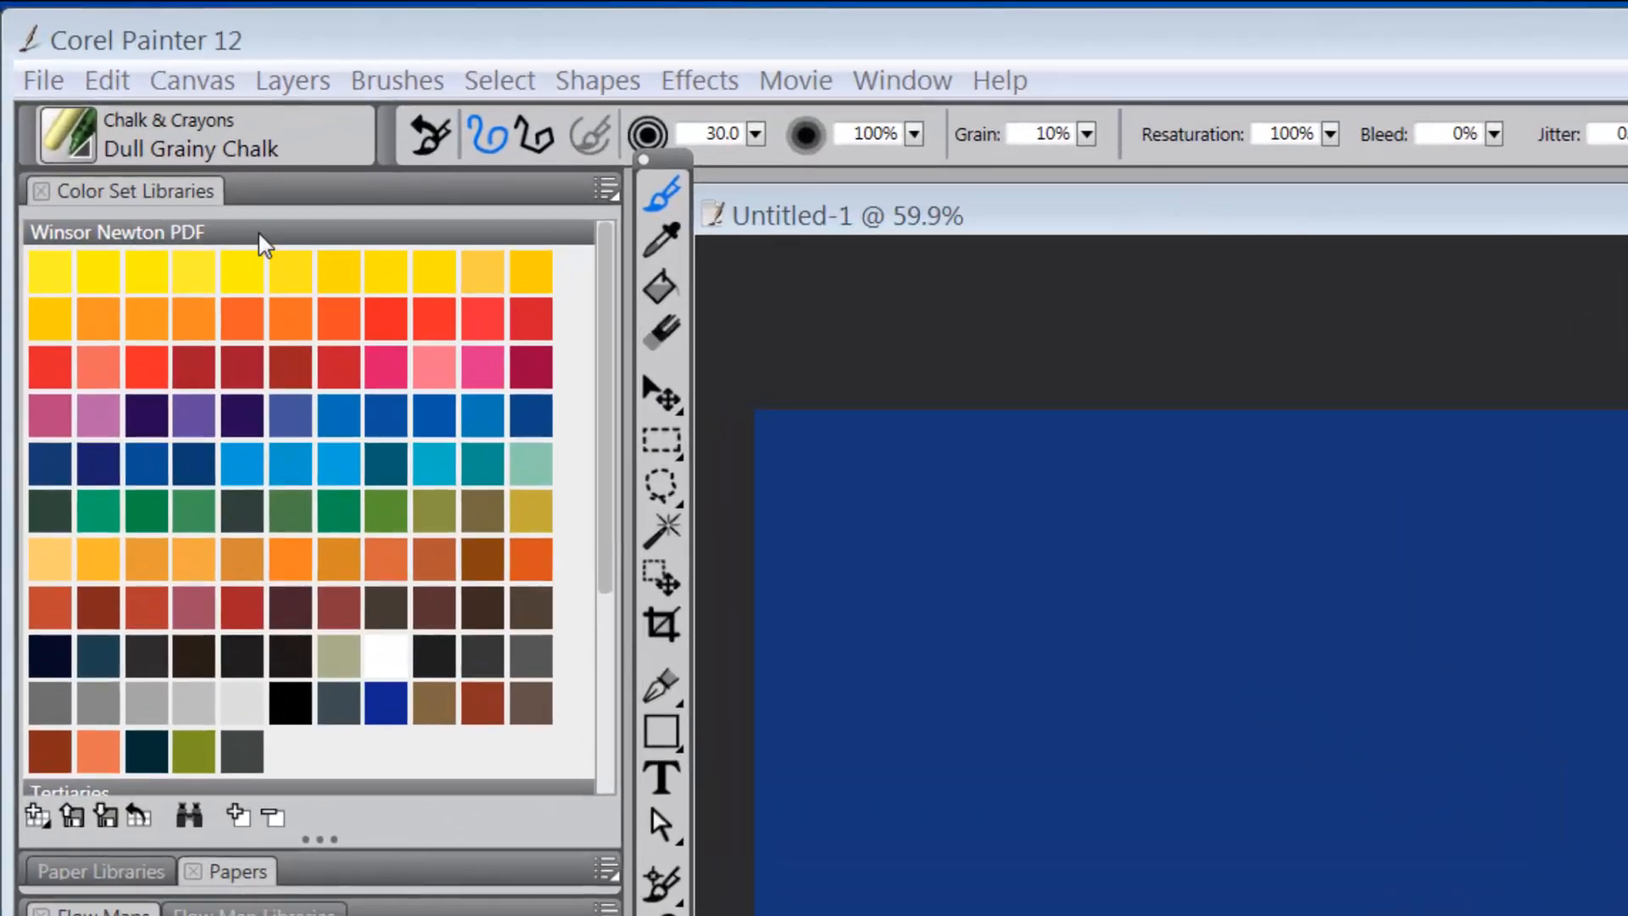
- Reach the Interface page of Preferences from the Edit menu
left_click(105, 82)
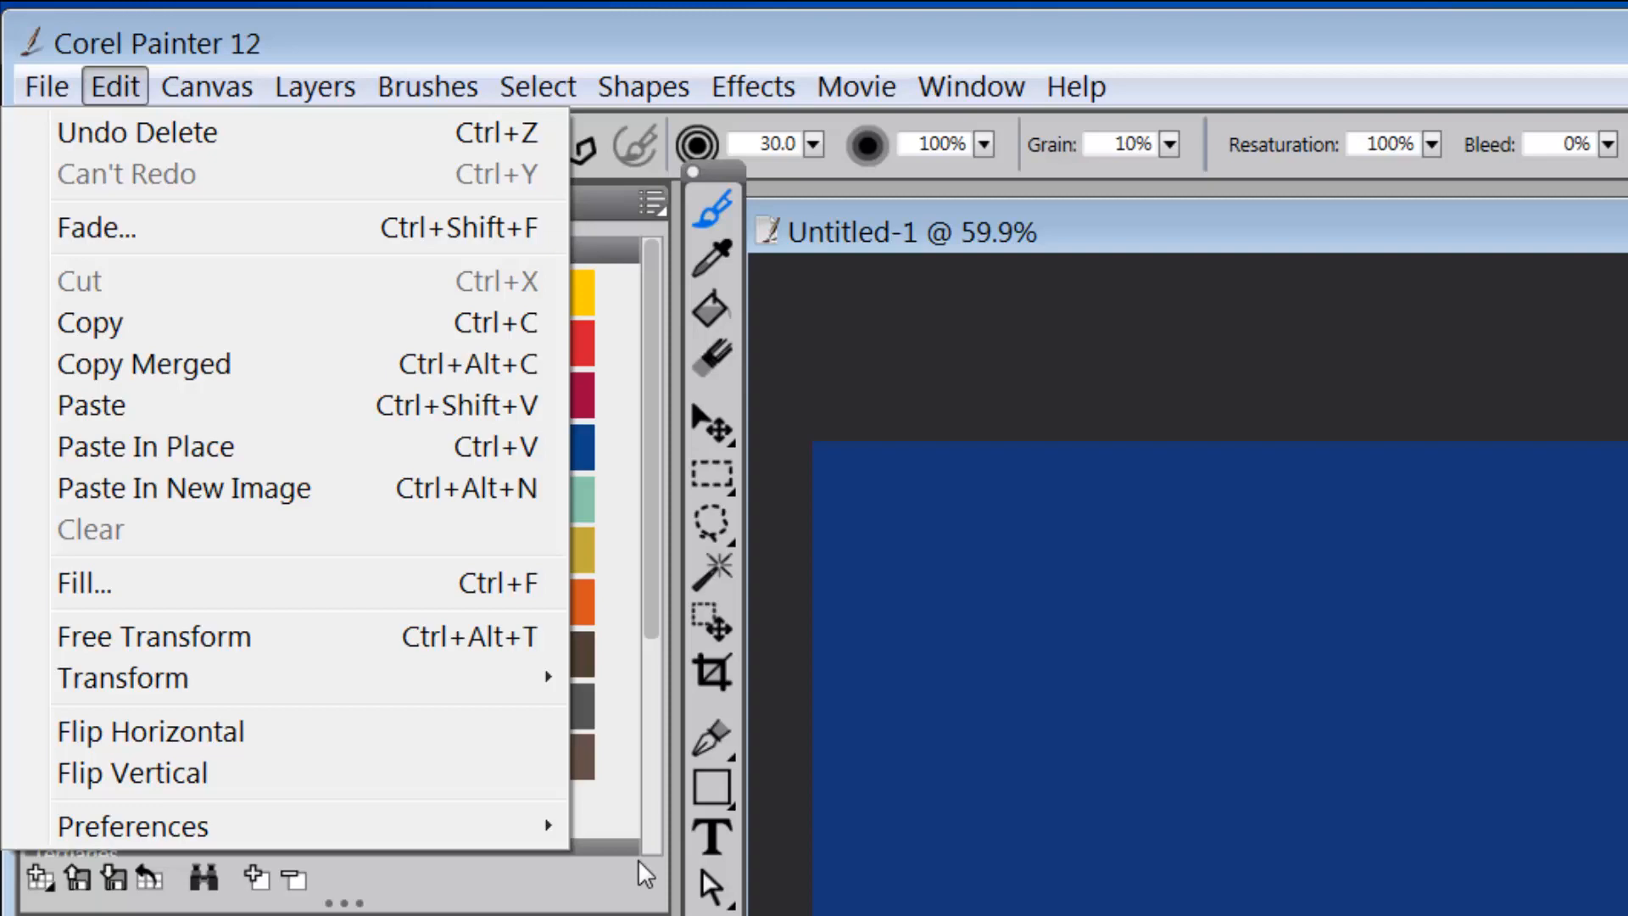
mouse_move(132, 826)
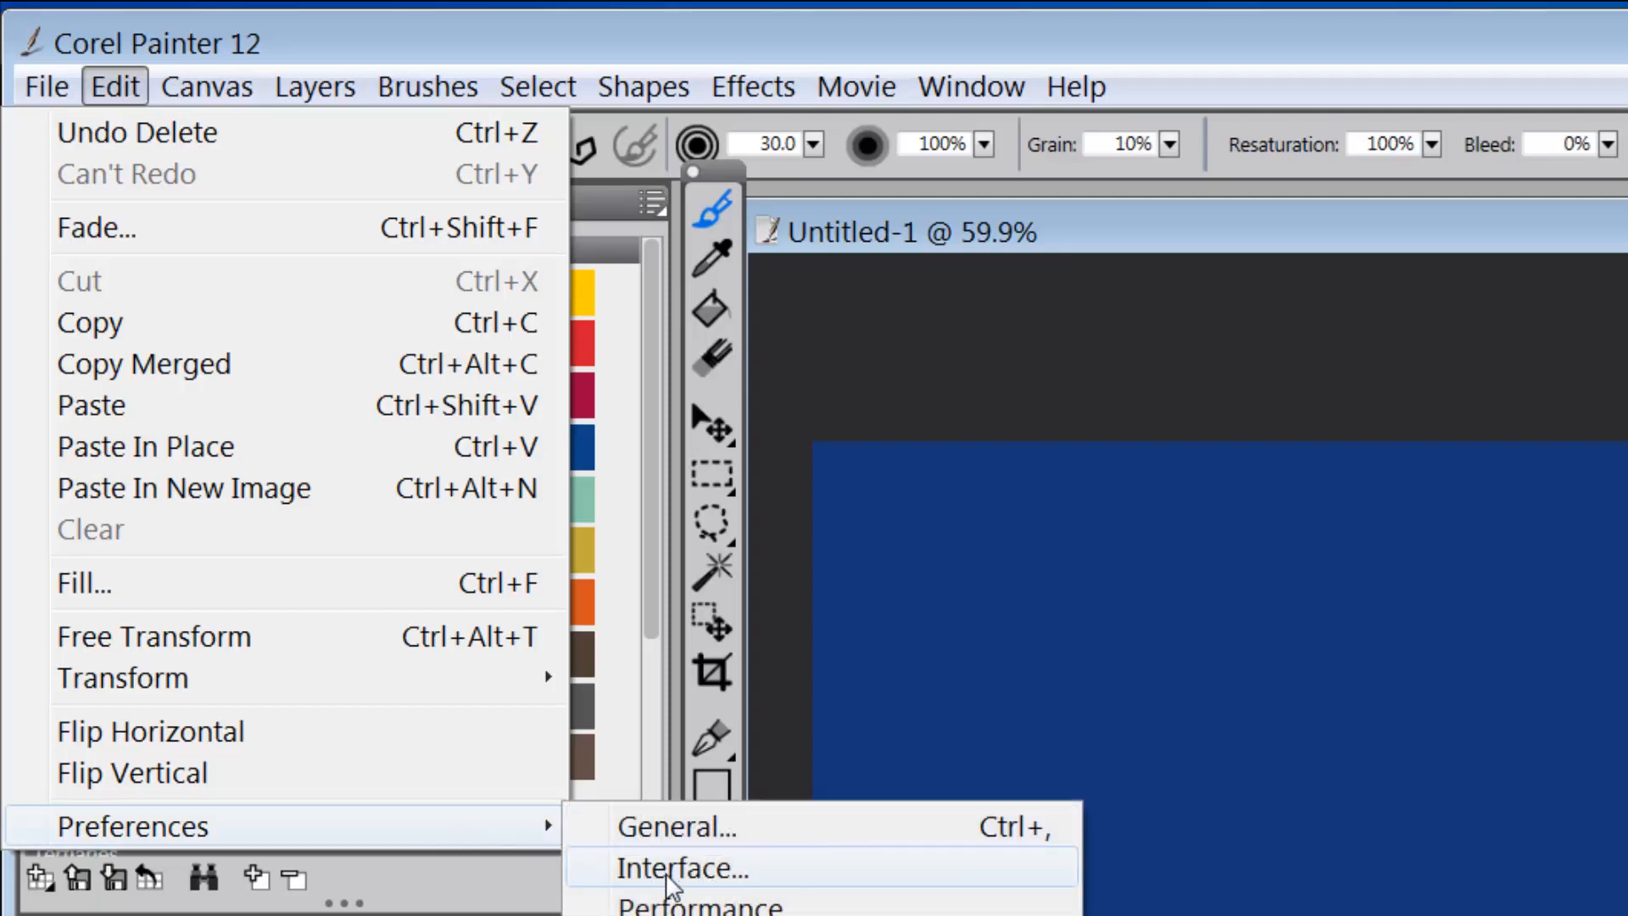
left_click(661, 869)
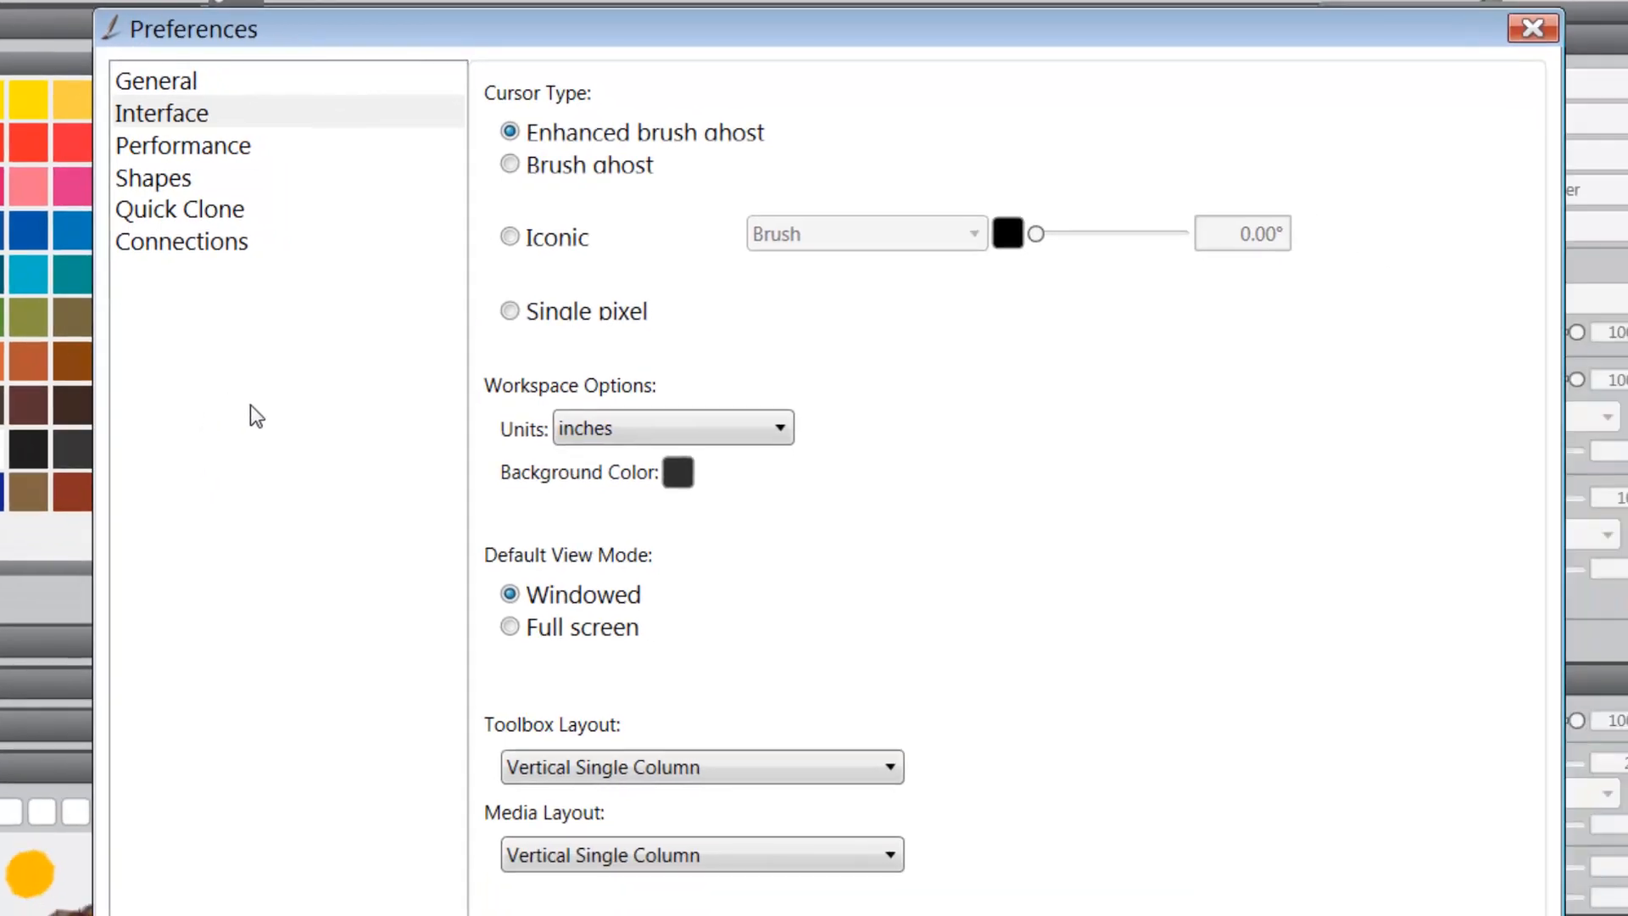
- Choose Enhanced brush ghost as the cursor type
left_click(674, 428)
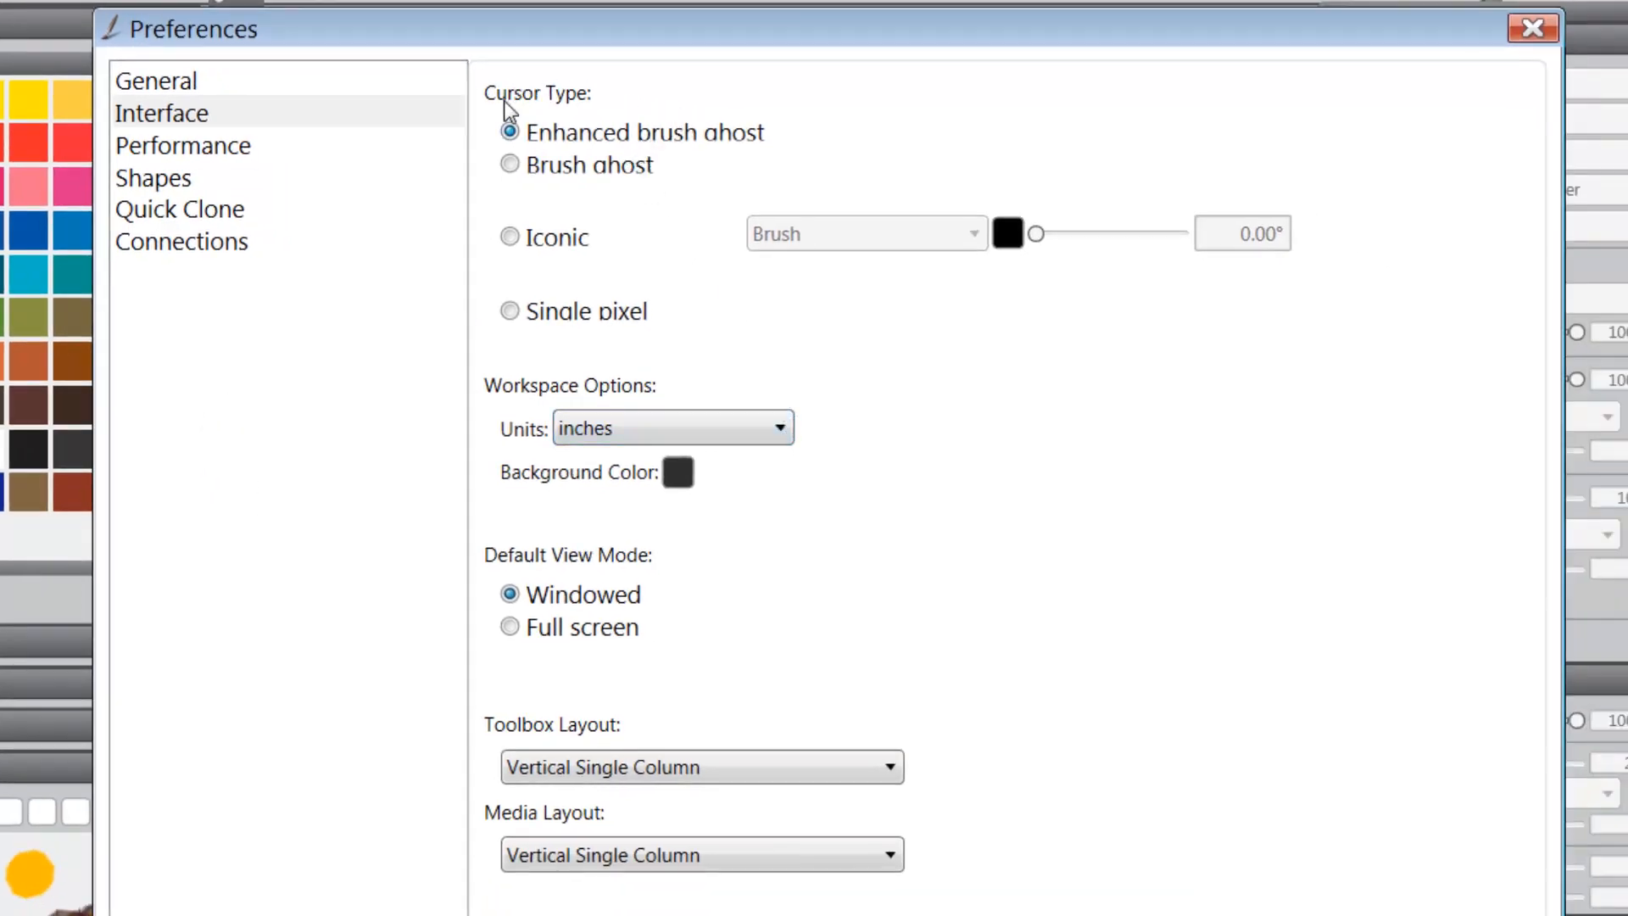
mouse_move(668, 153)
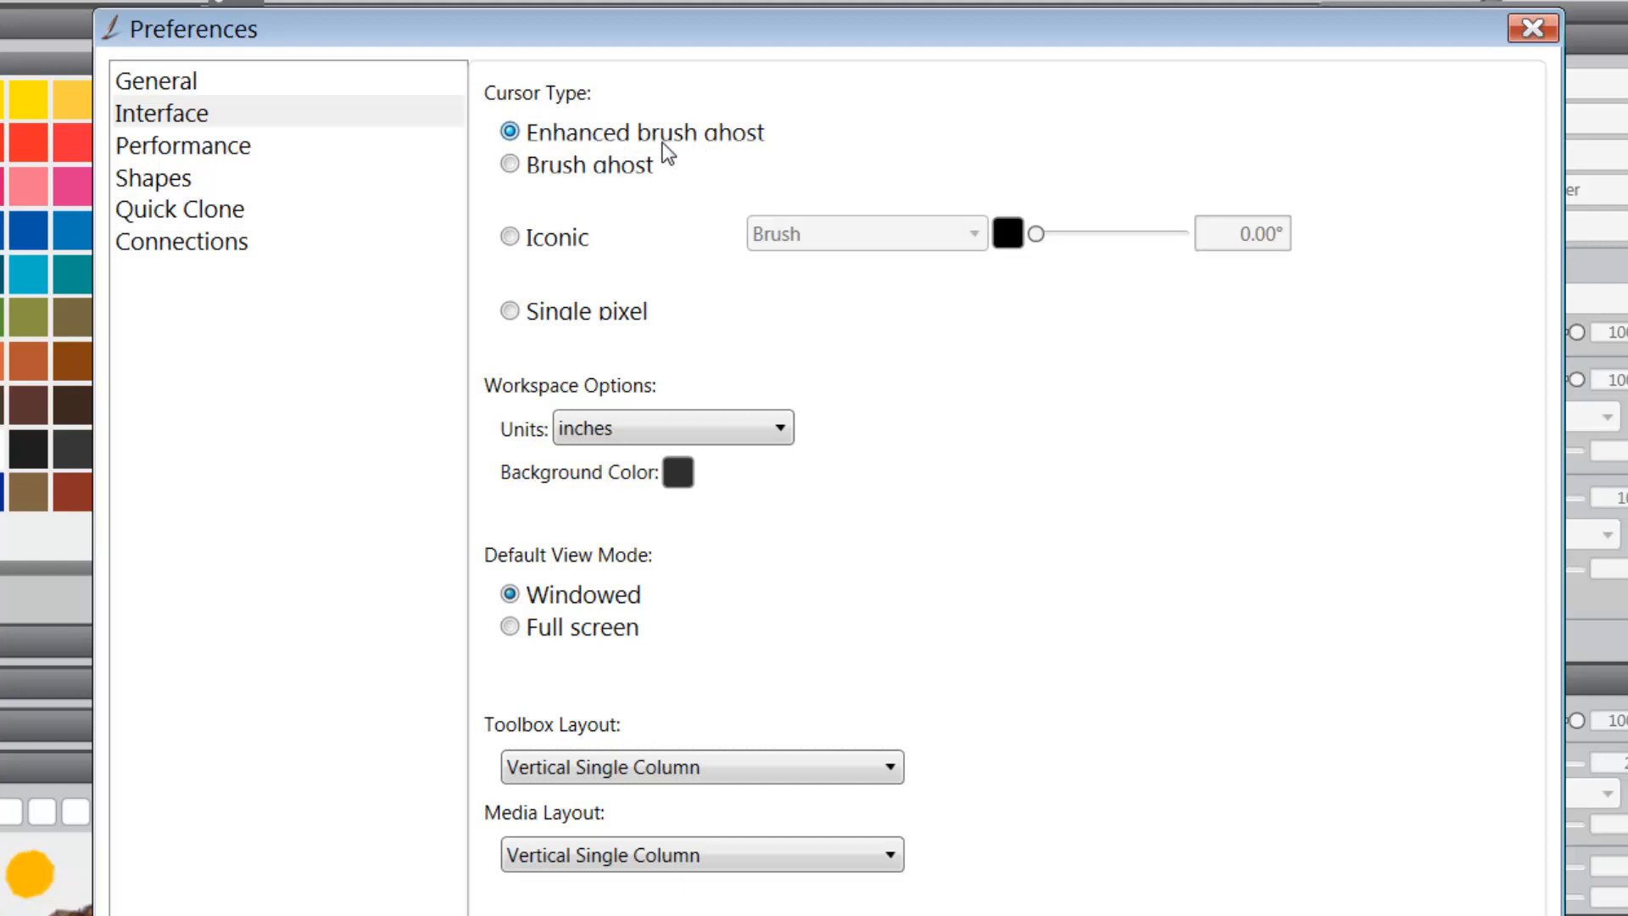
mouse_move(726, 151)
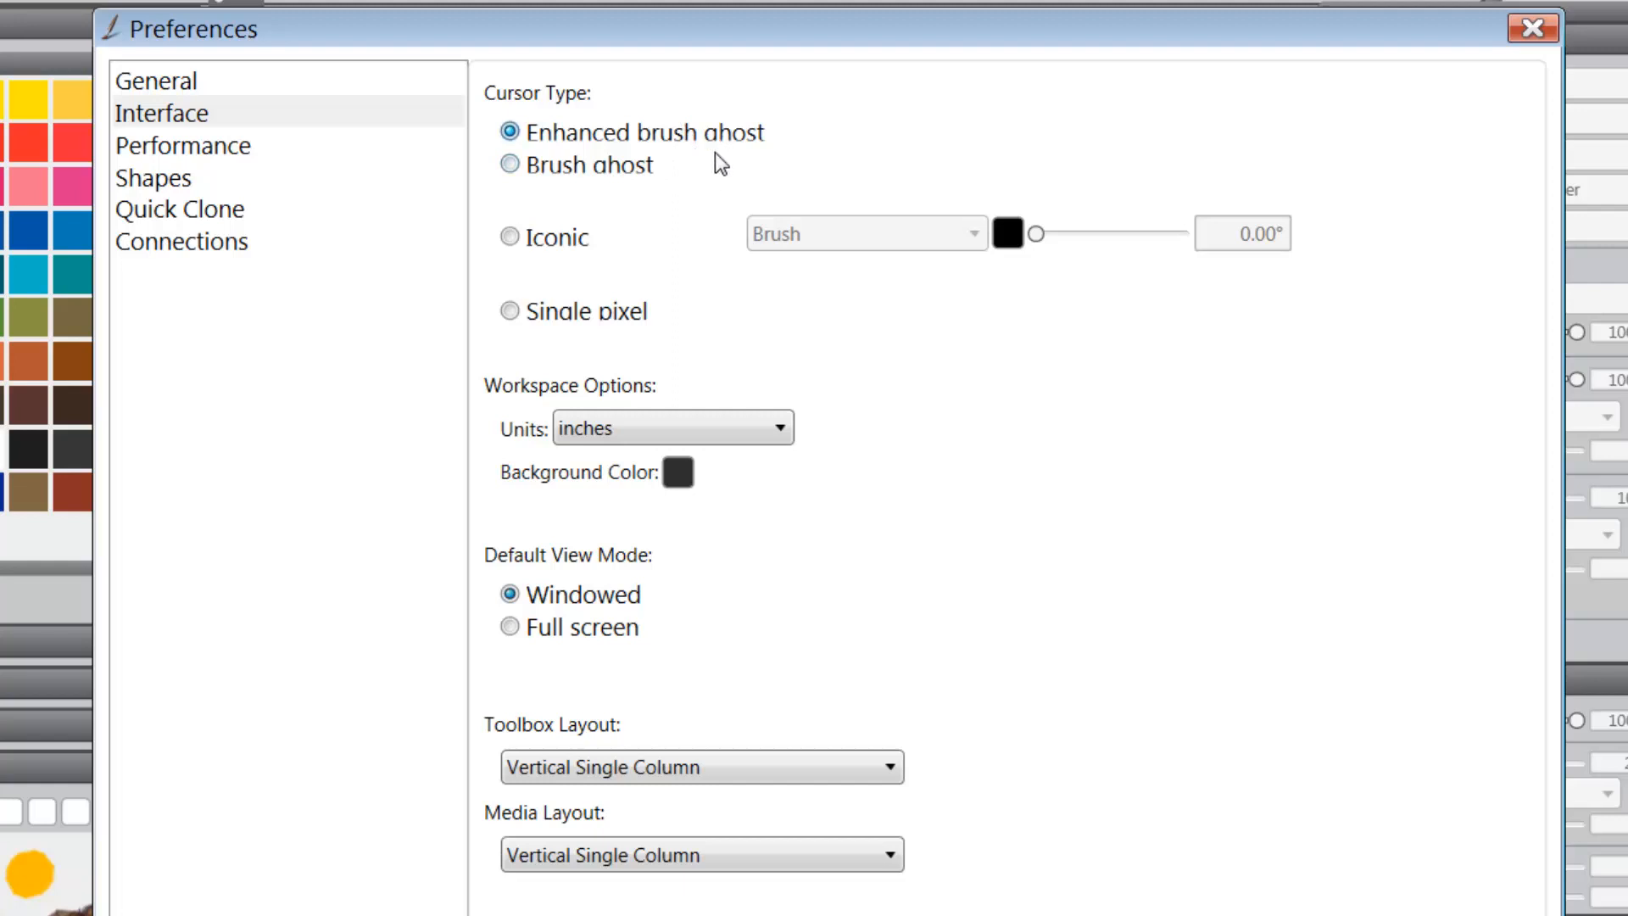
mouse_move(577, 146)
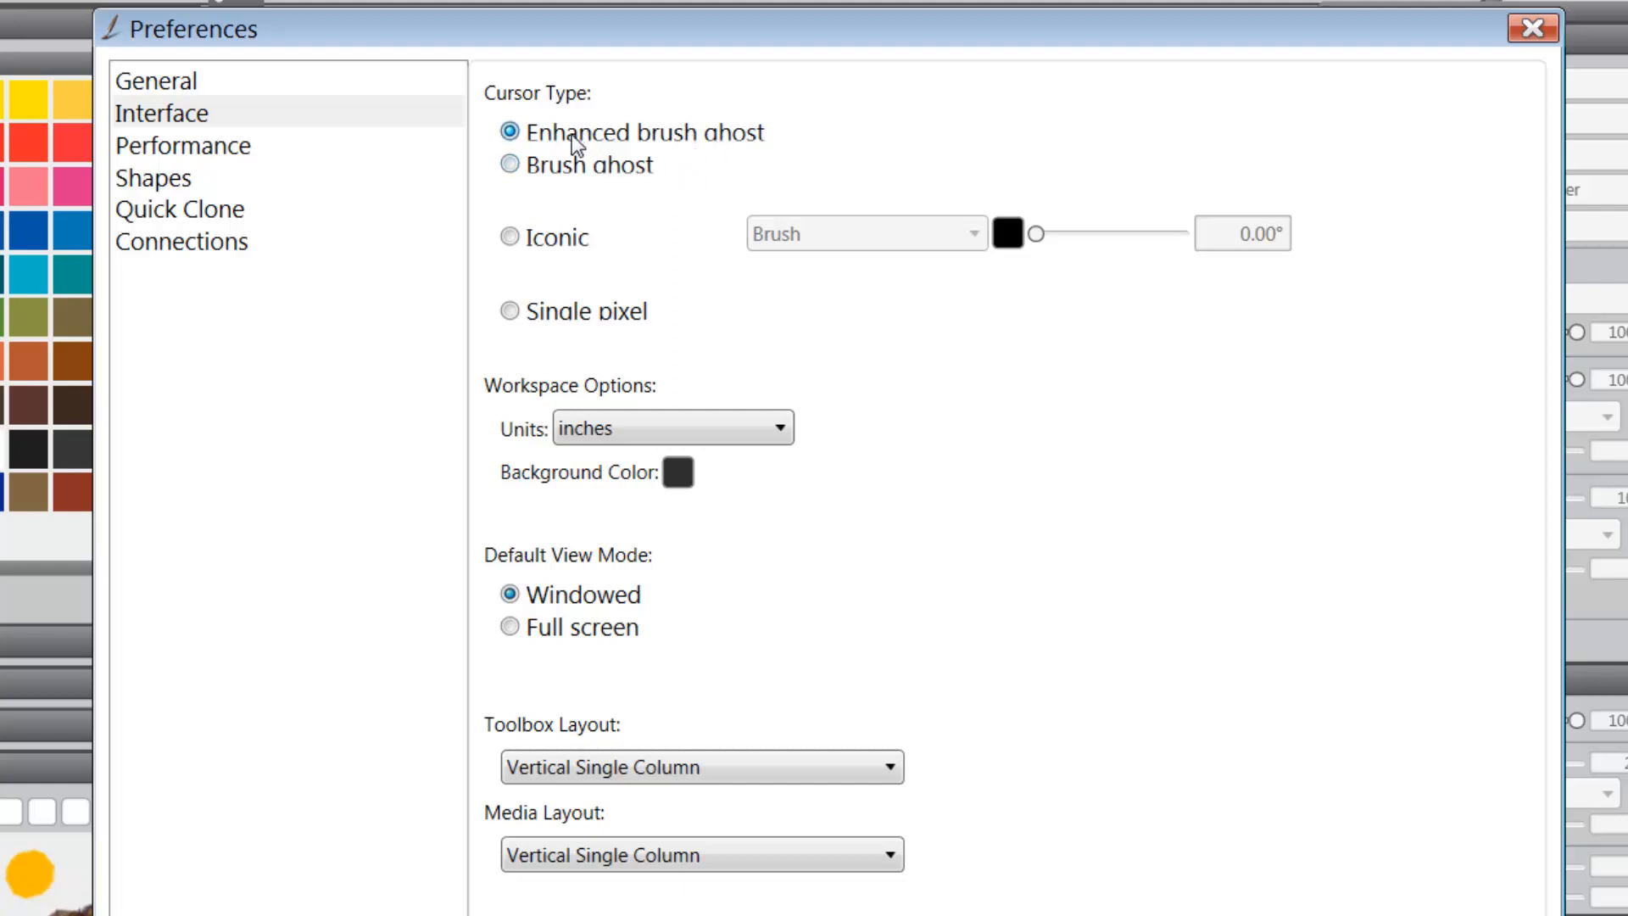
mouse_move(691, 153)
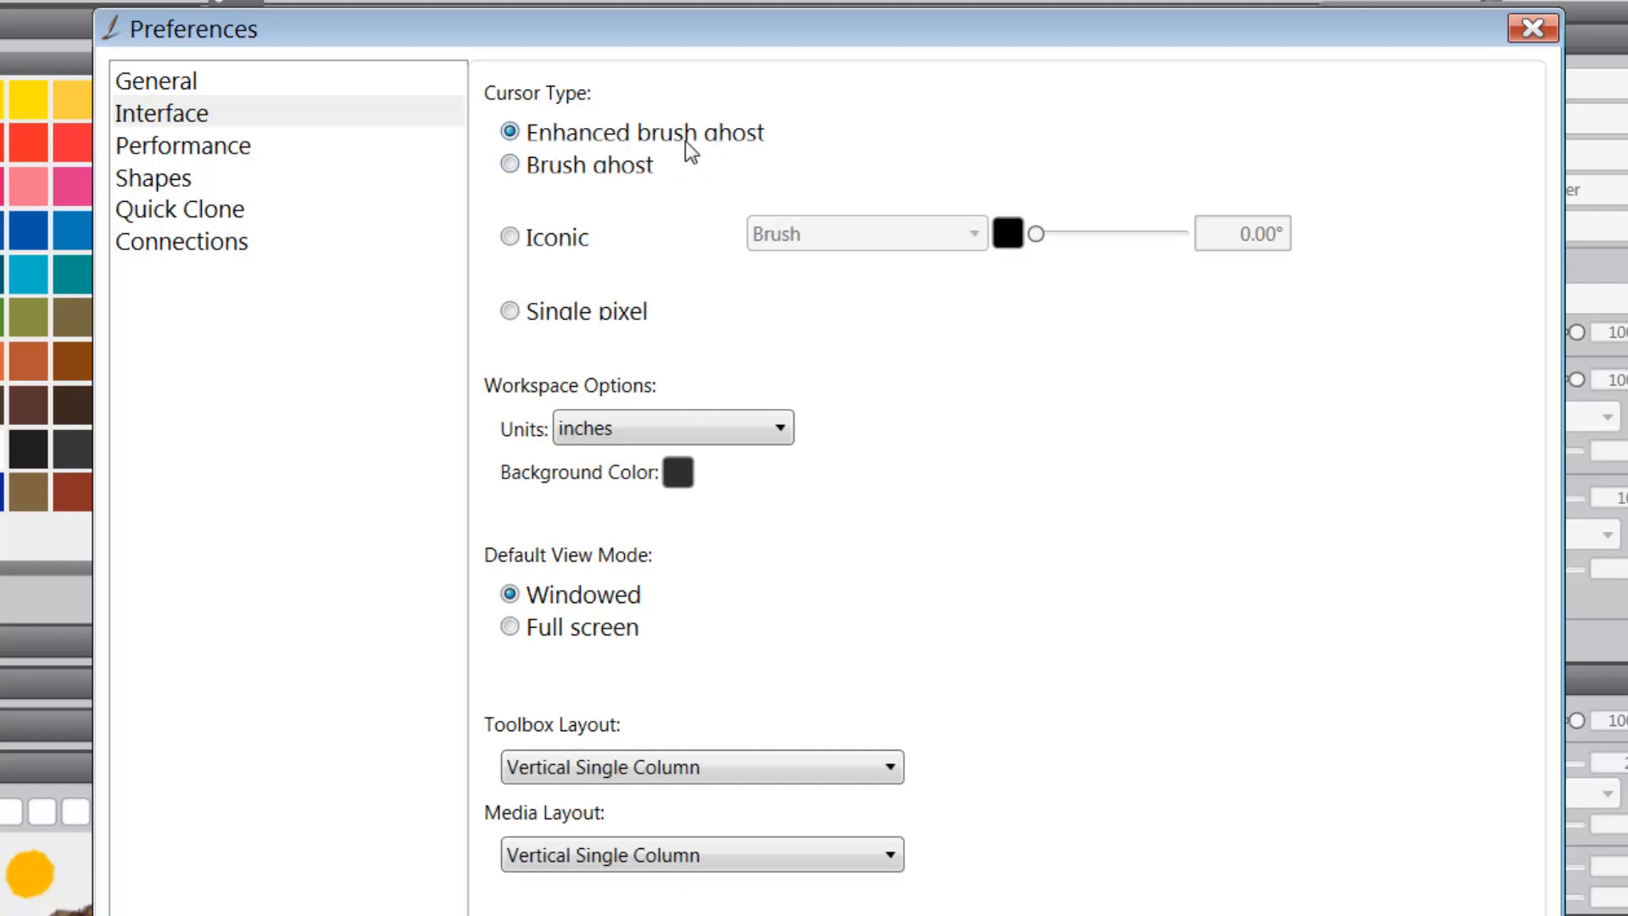
mouse_move(709, 128)
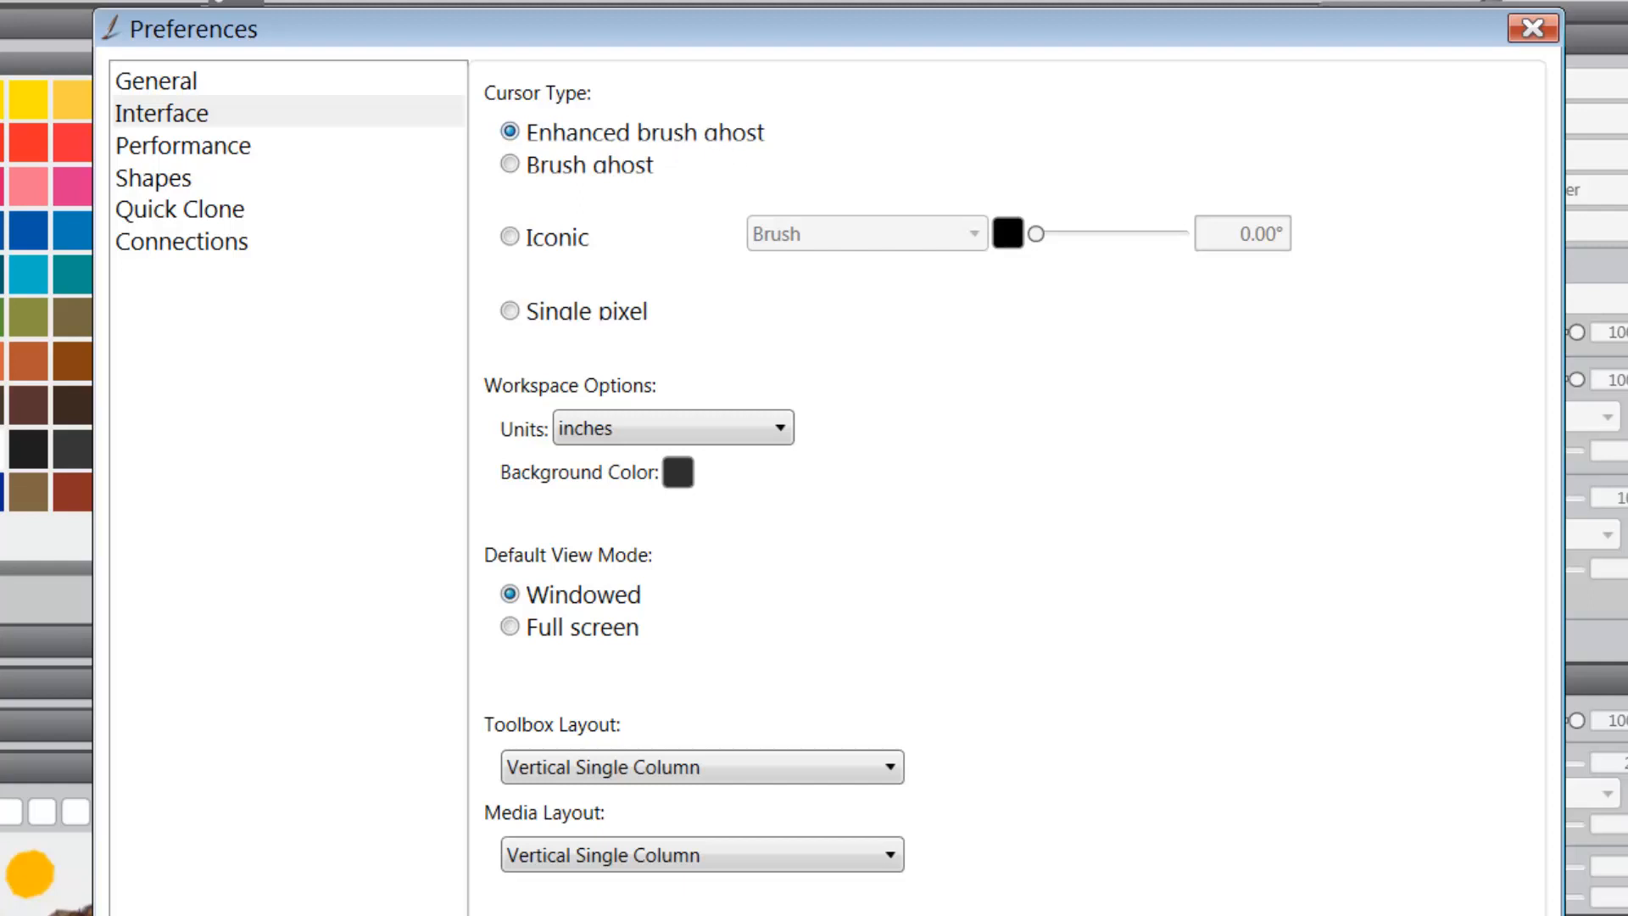
- Accept the preferences with OK and return to the blue canvas
left_click(1530, 29)
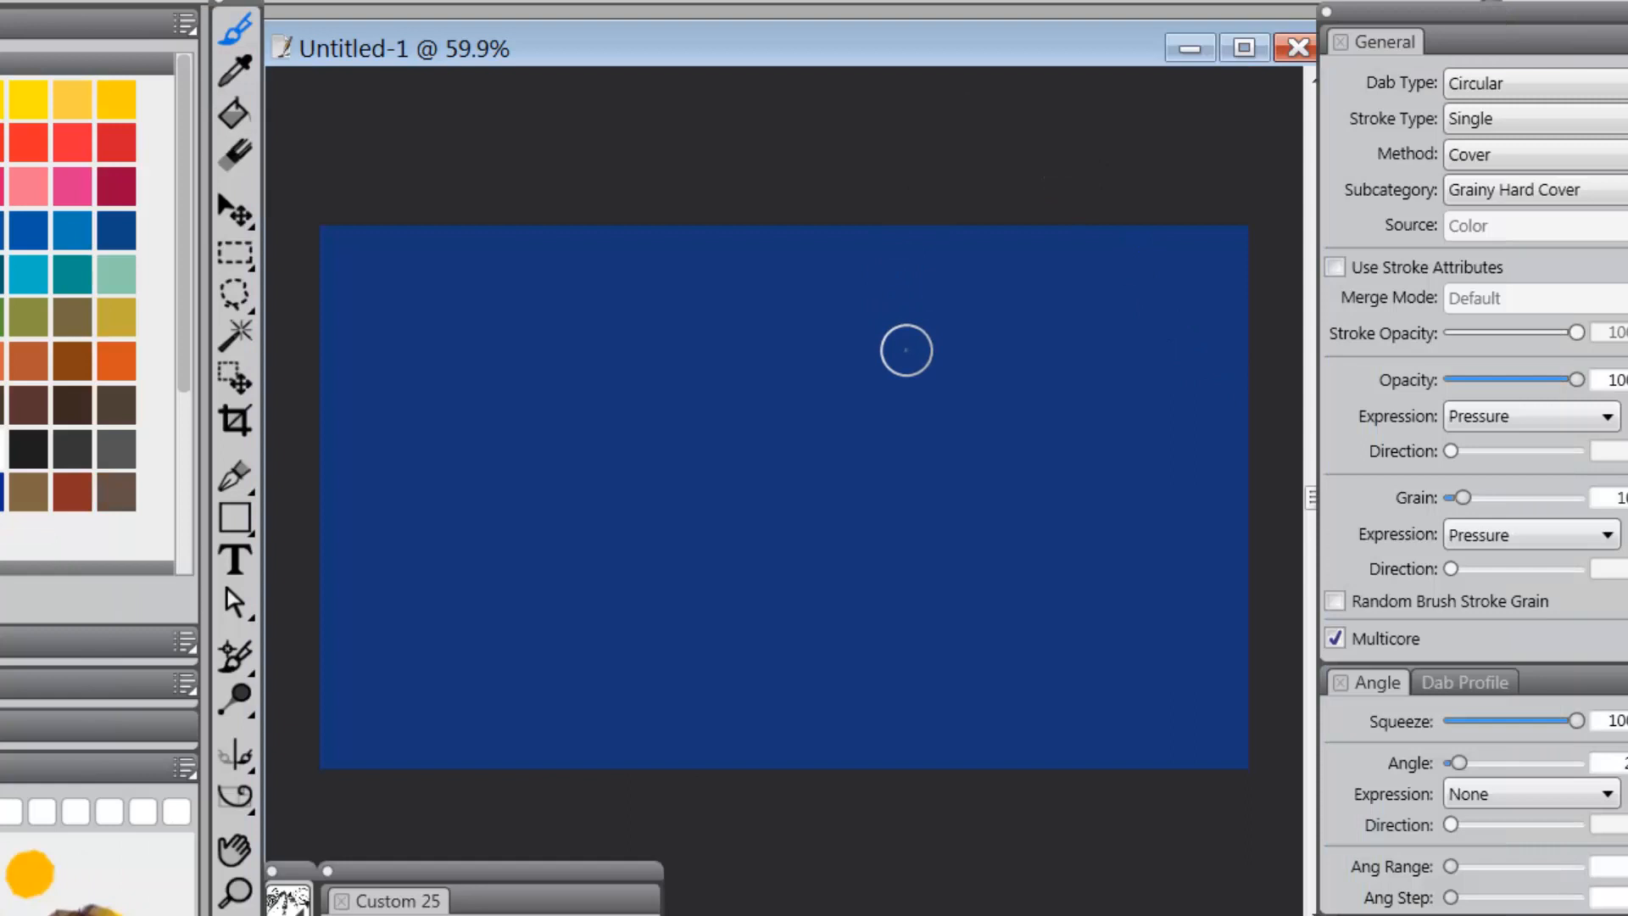
mouse_move(887, 358)
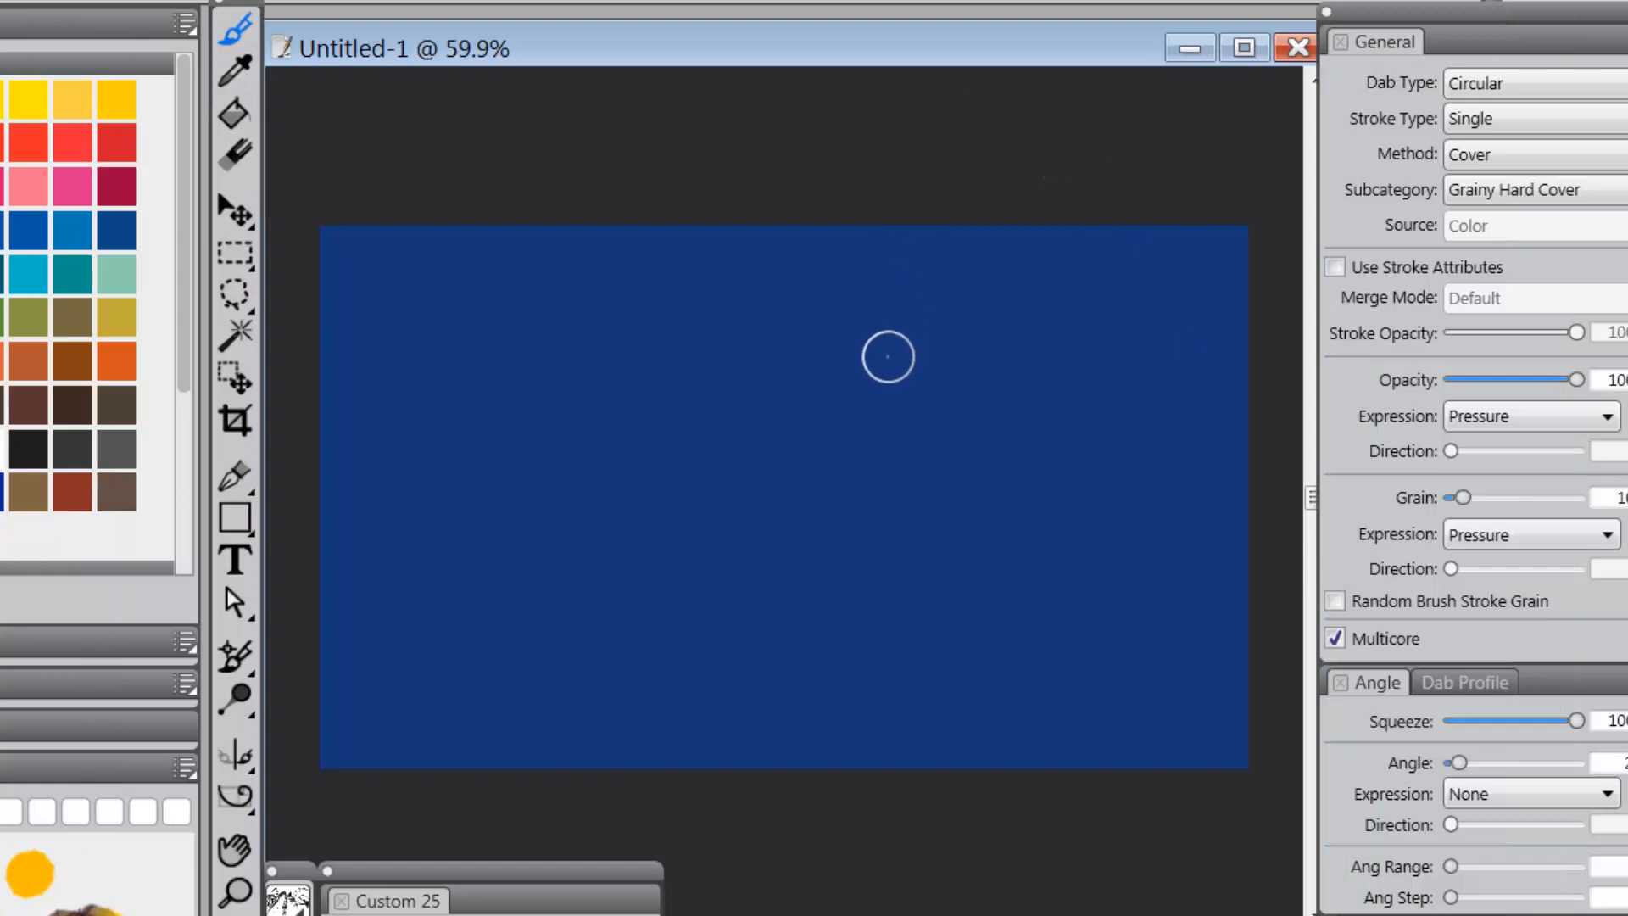
mouse_move(890, 366)
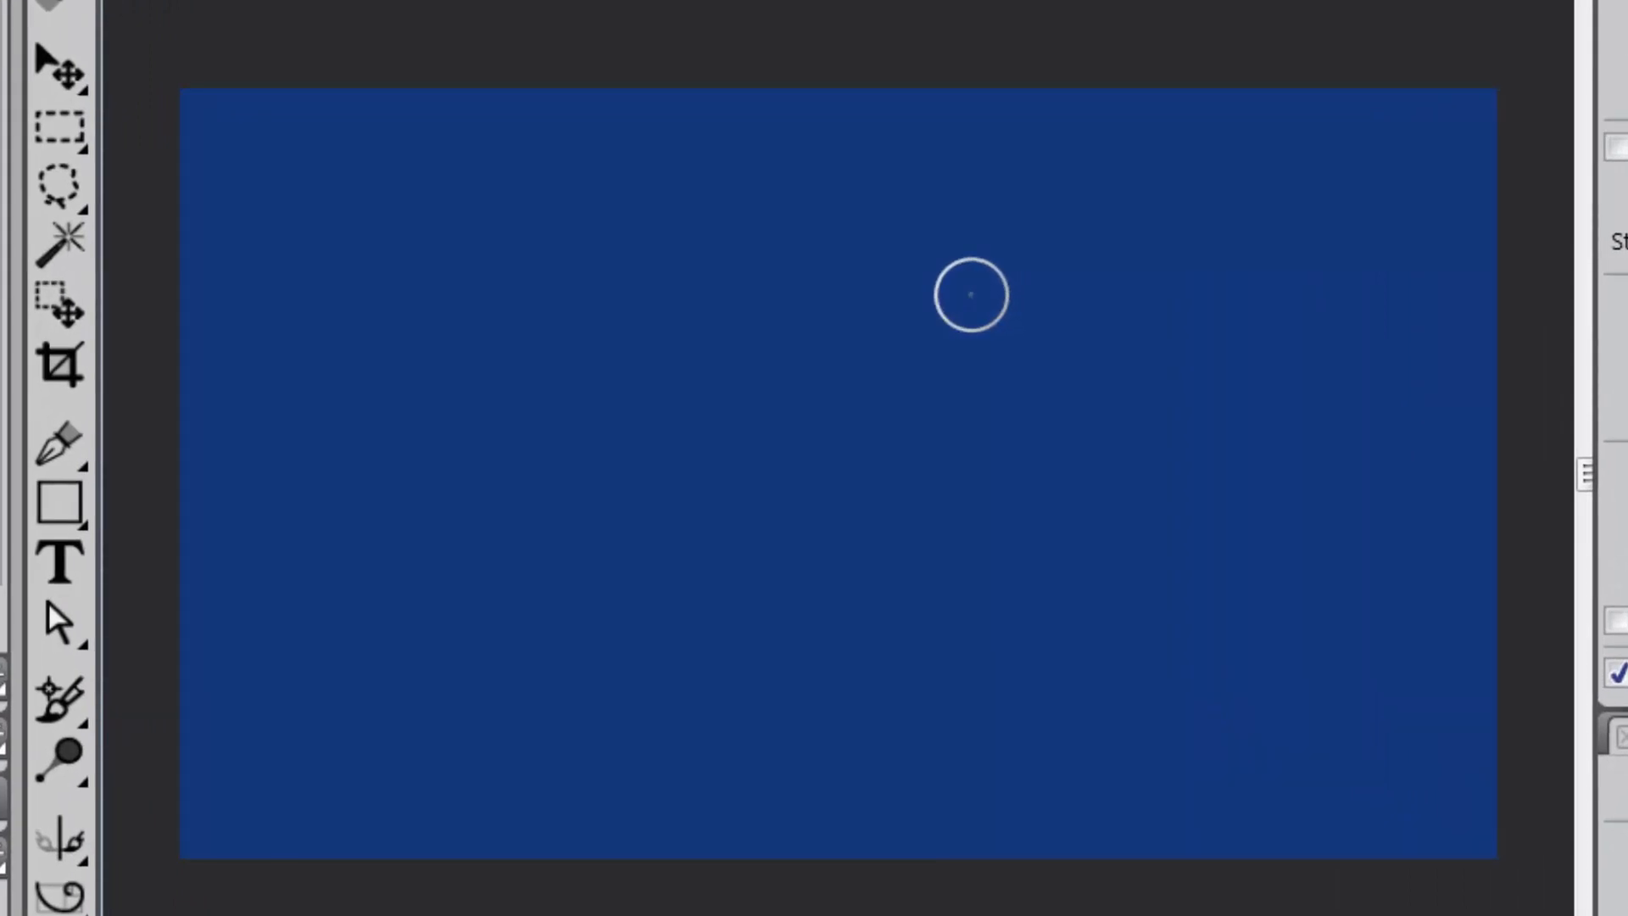
mouse_move(964, 295)
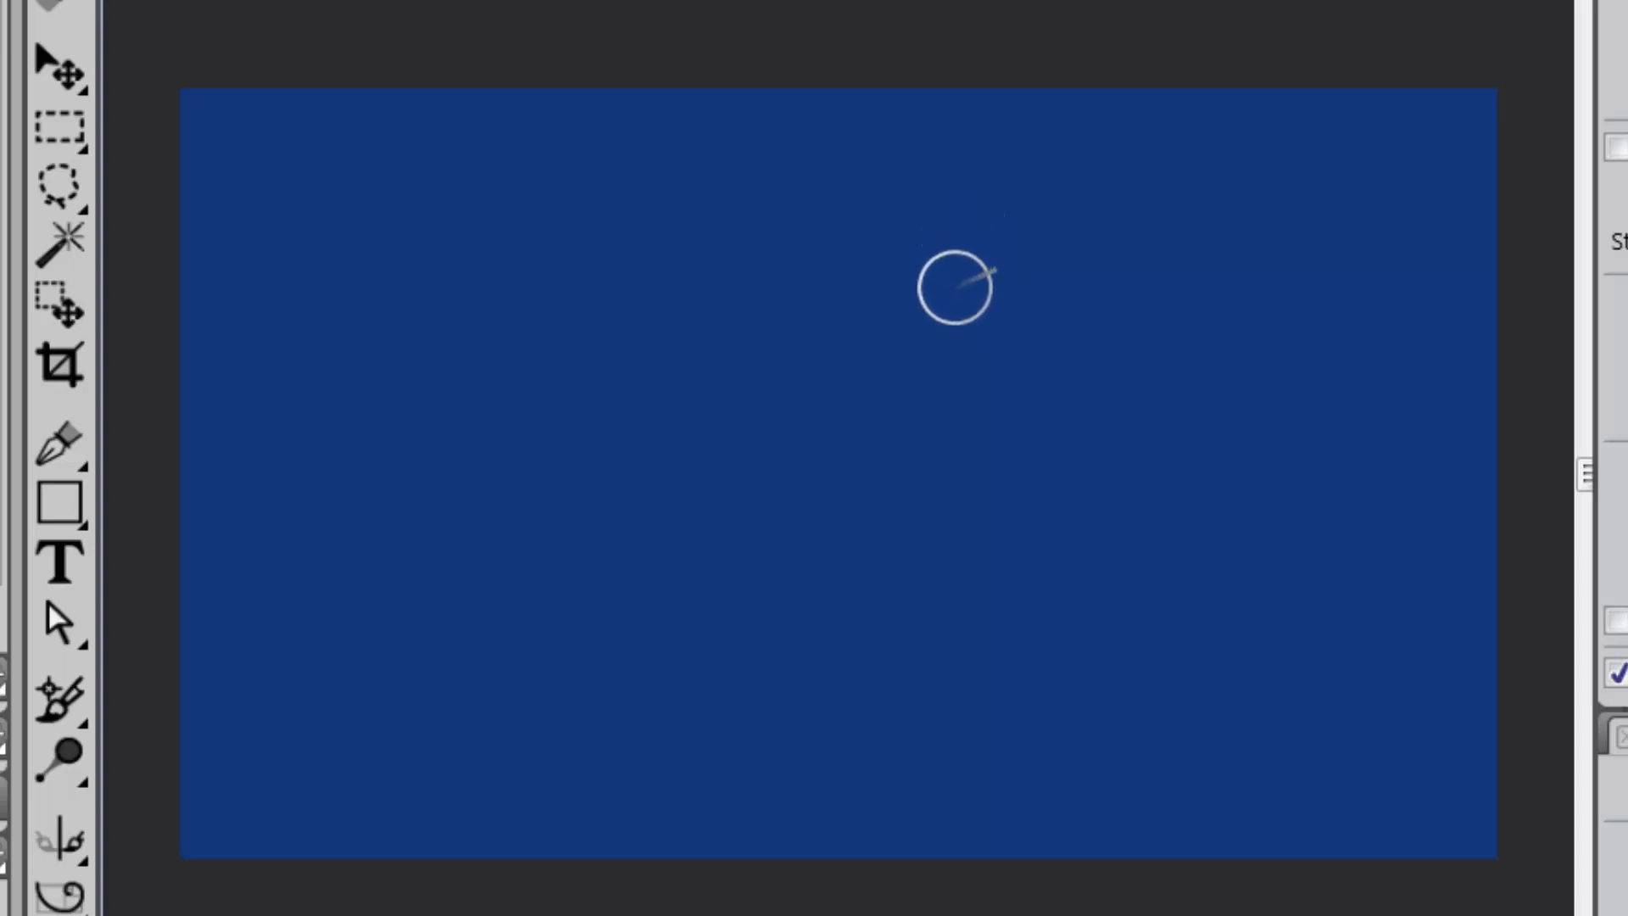
mouse_move(960, 279)
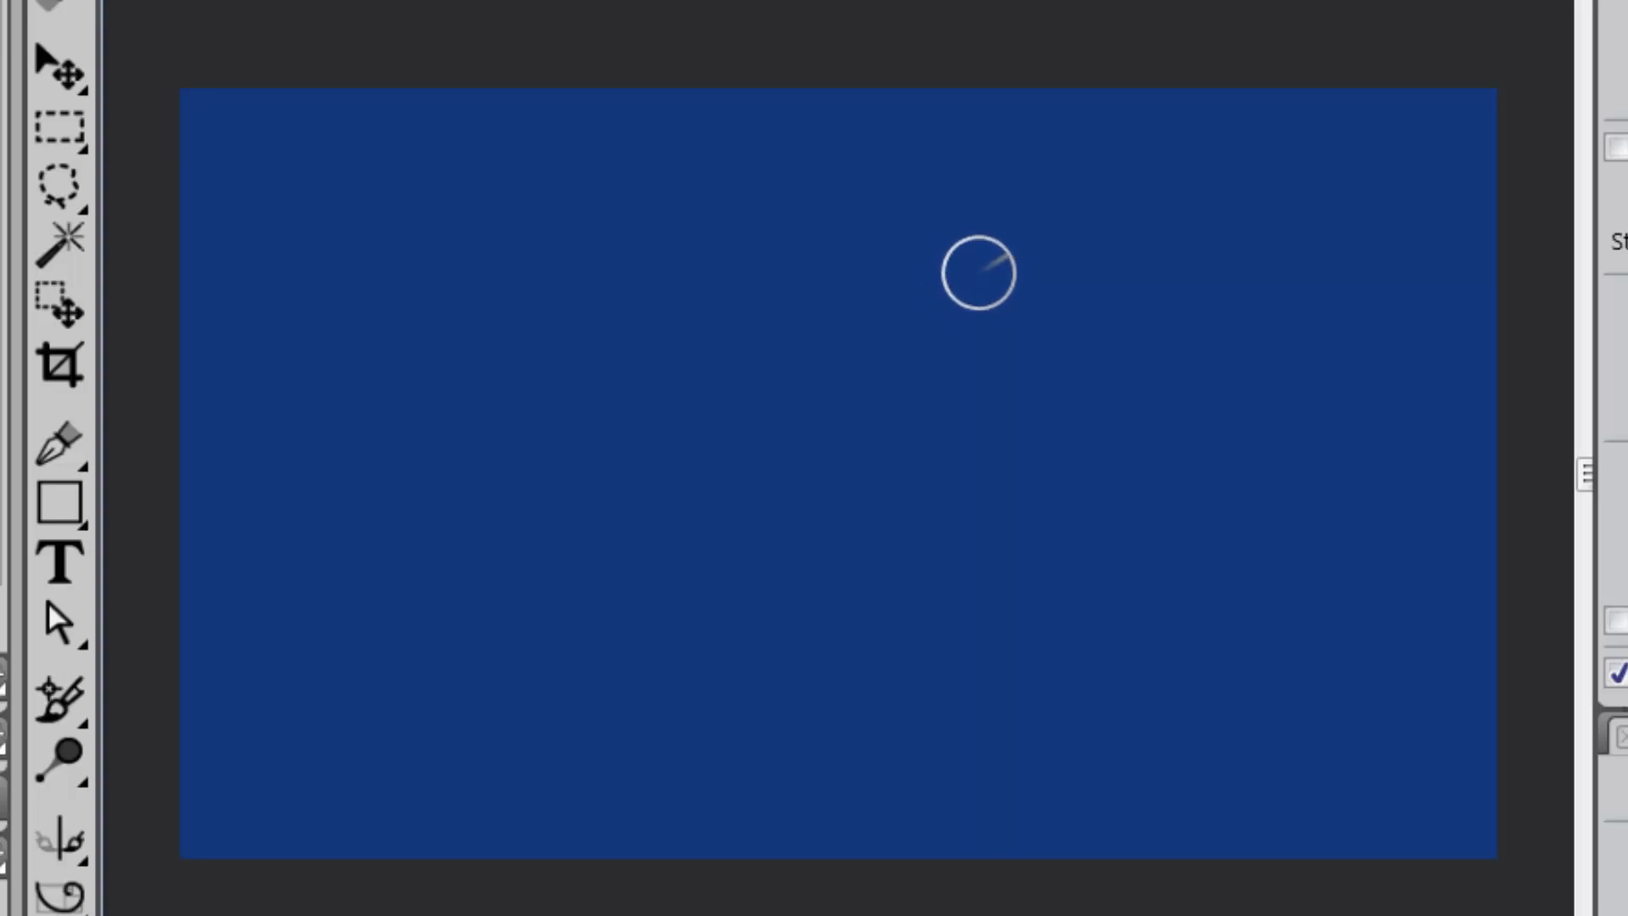
mouse_move(1038, 343)
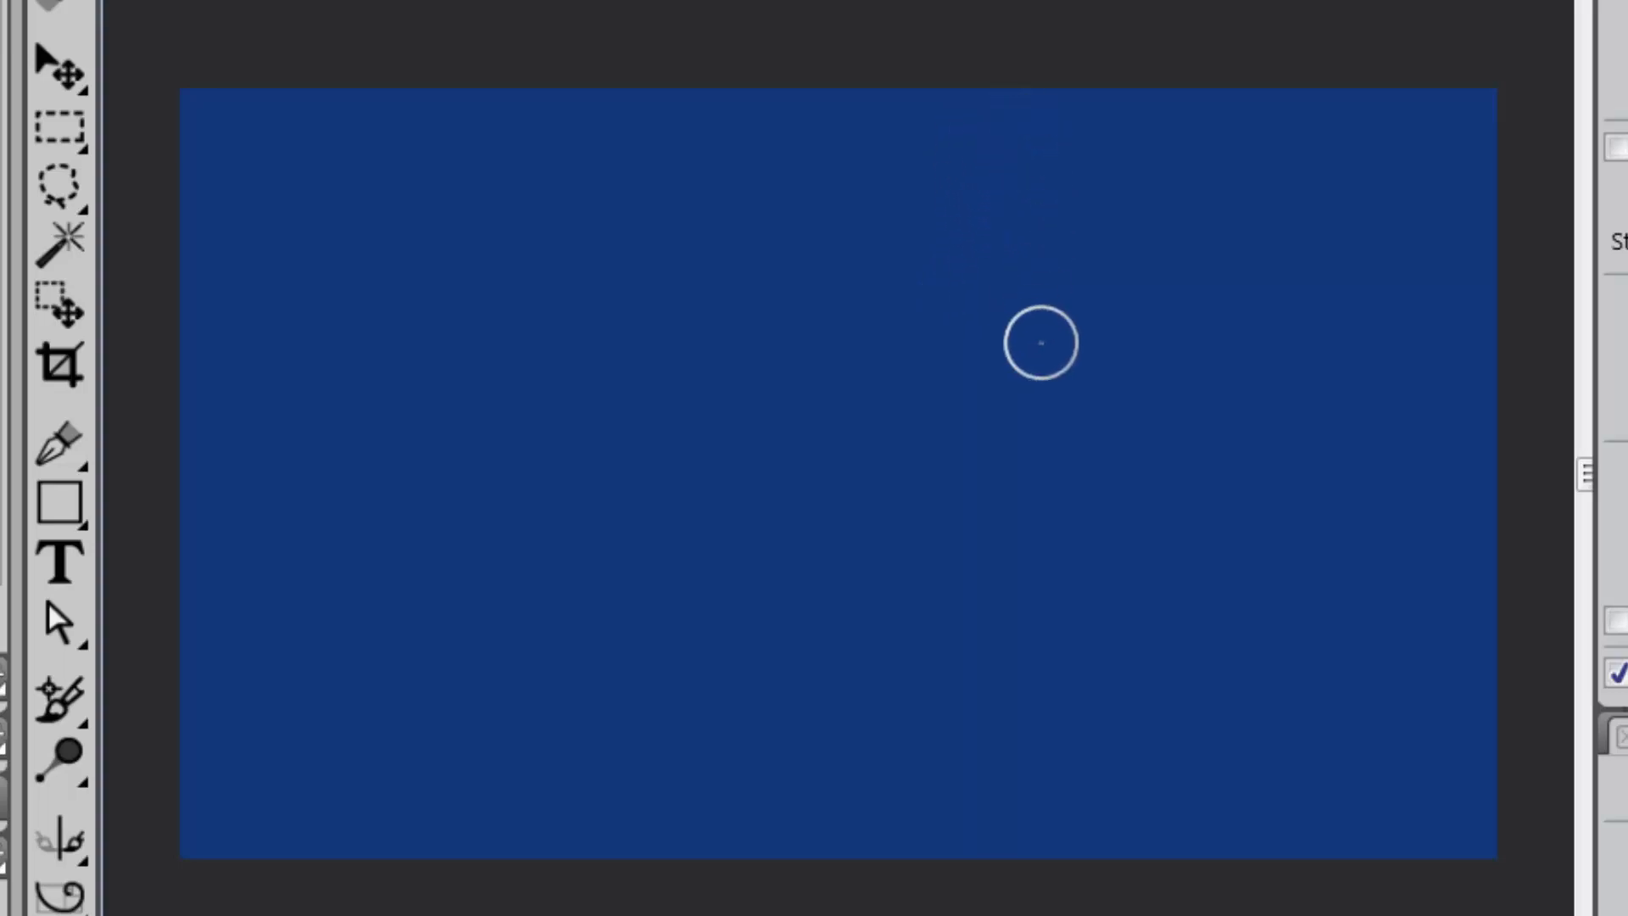
mouse_move(1059, 385)
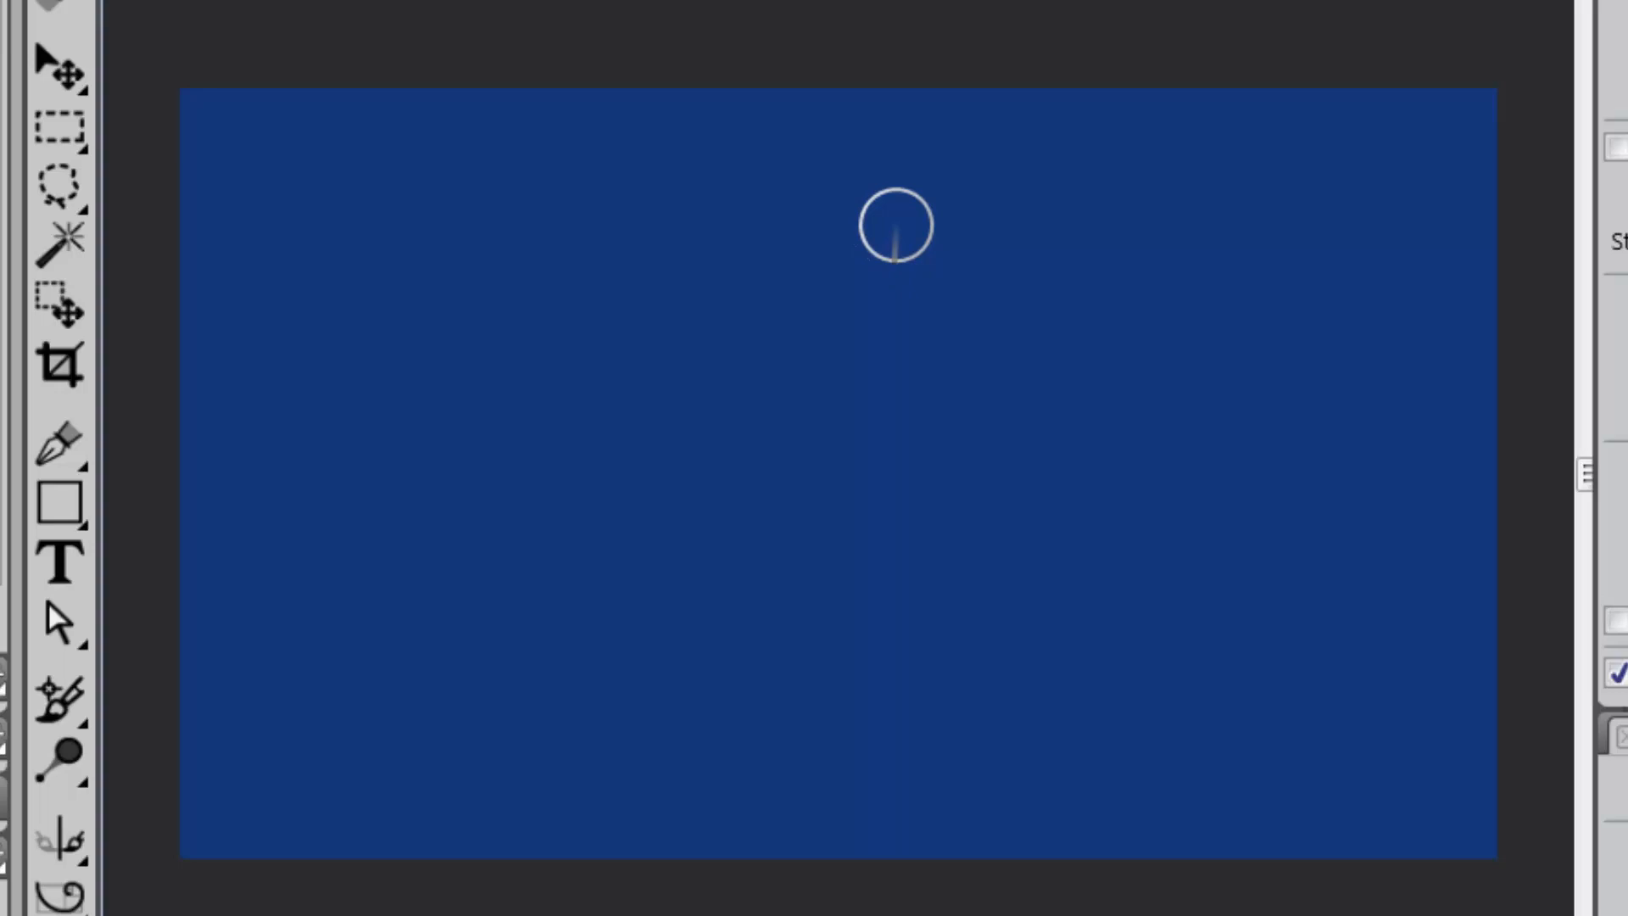
mouse_move(899, 239)
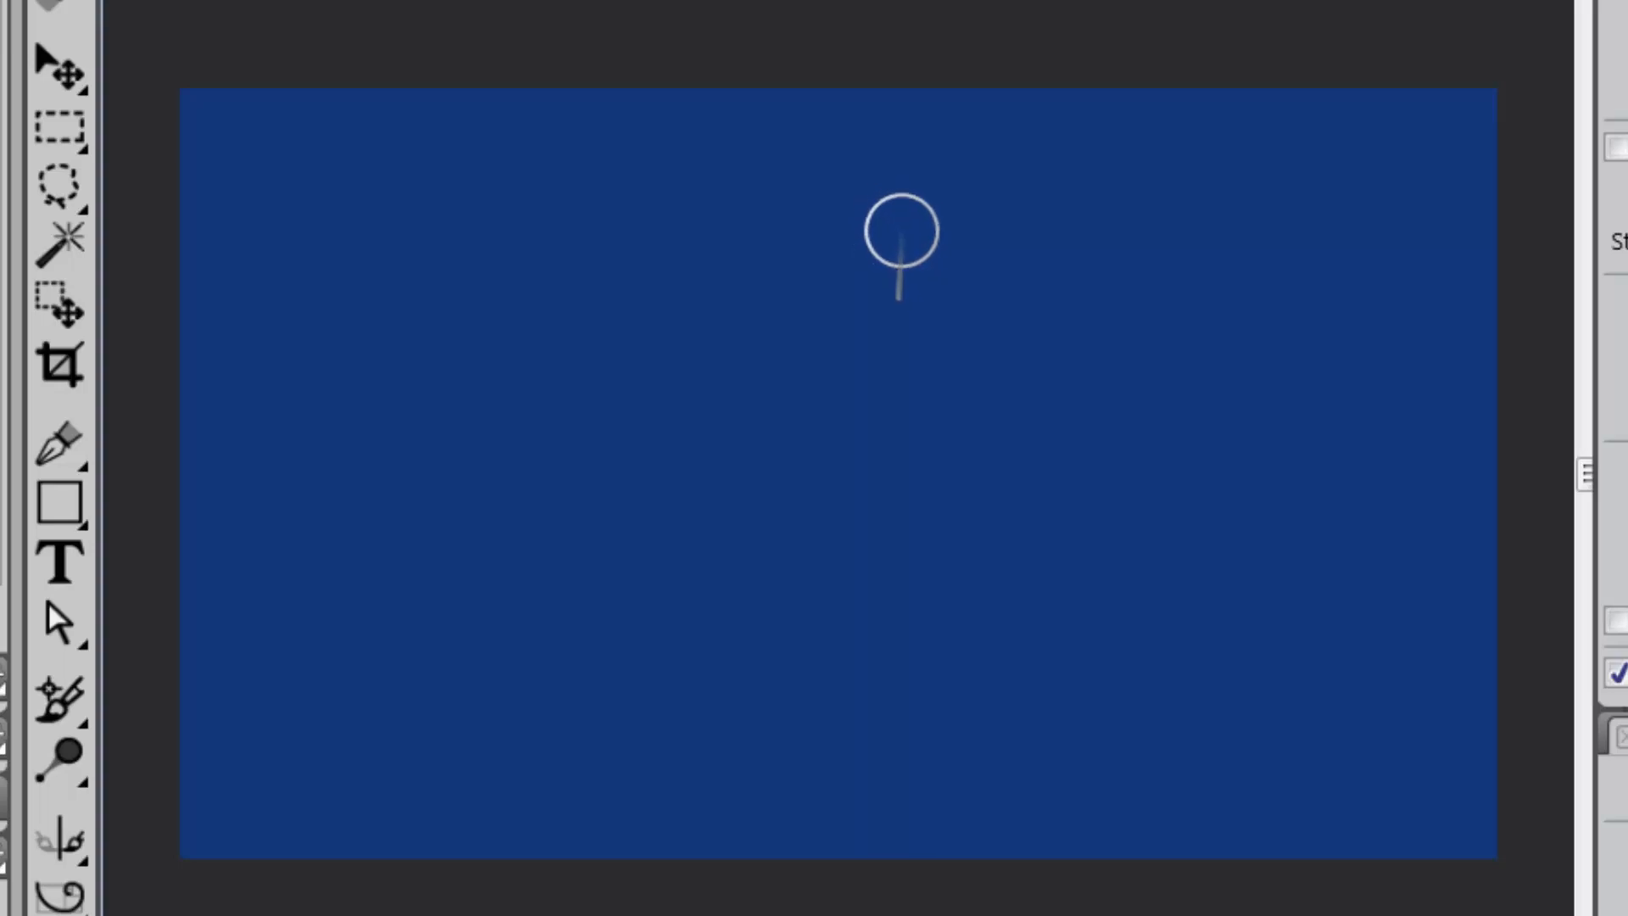
mouse_move(894, 219)
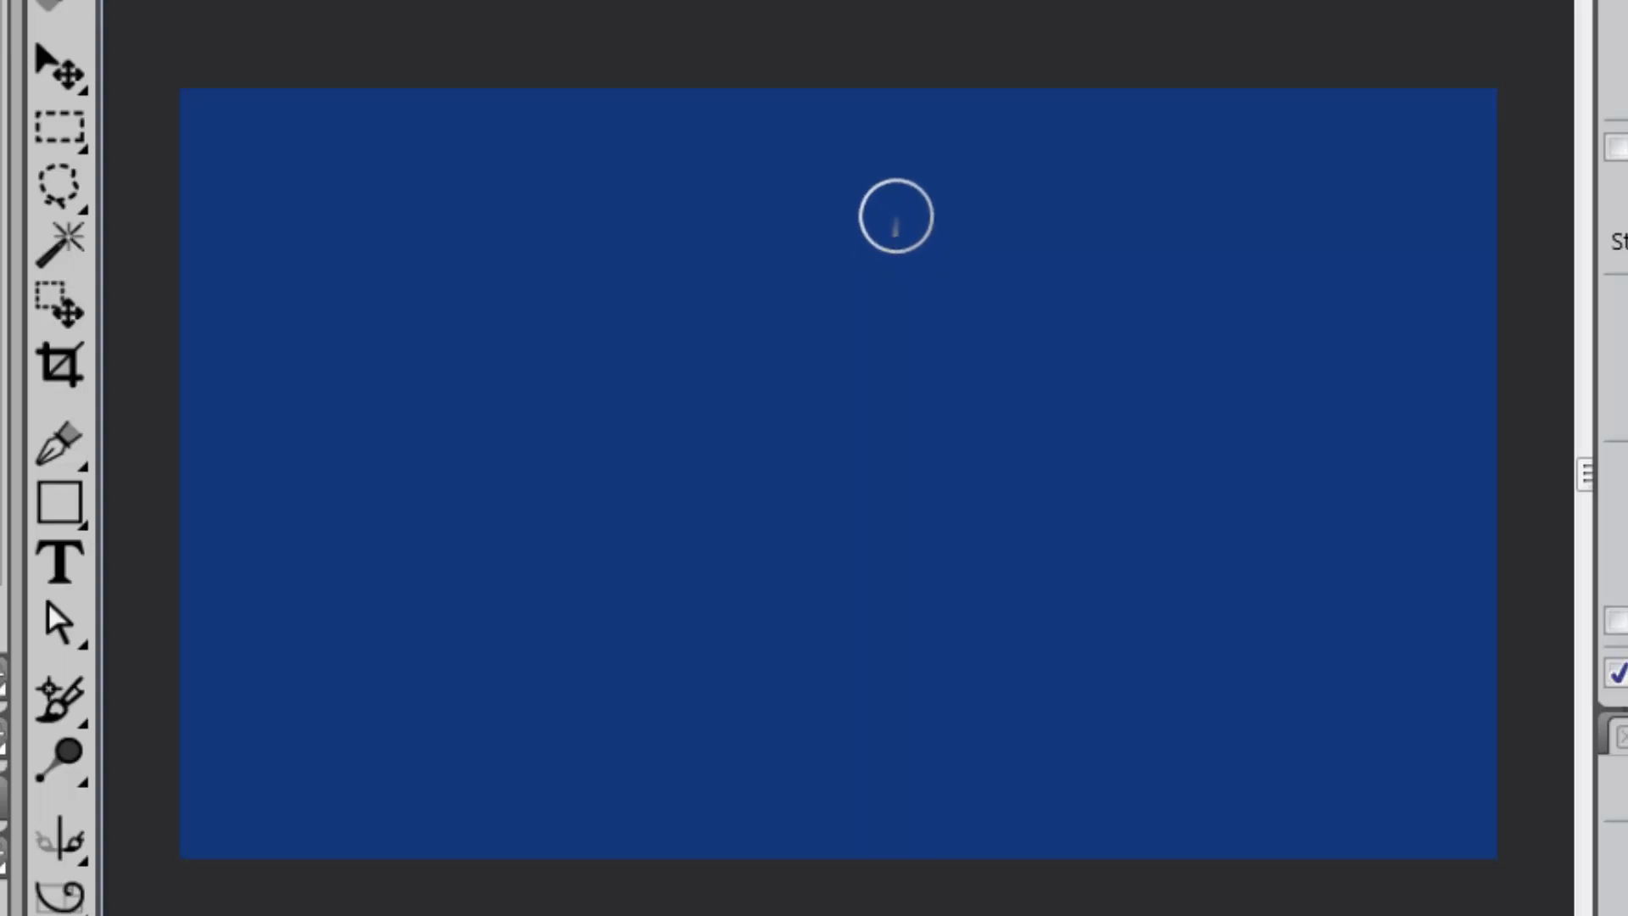
mouse_move(895, 704)
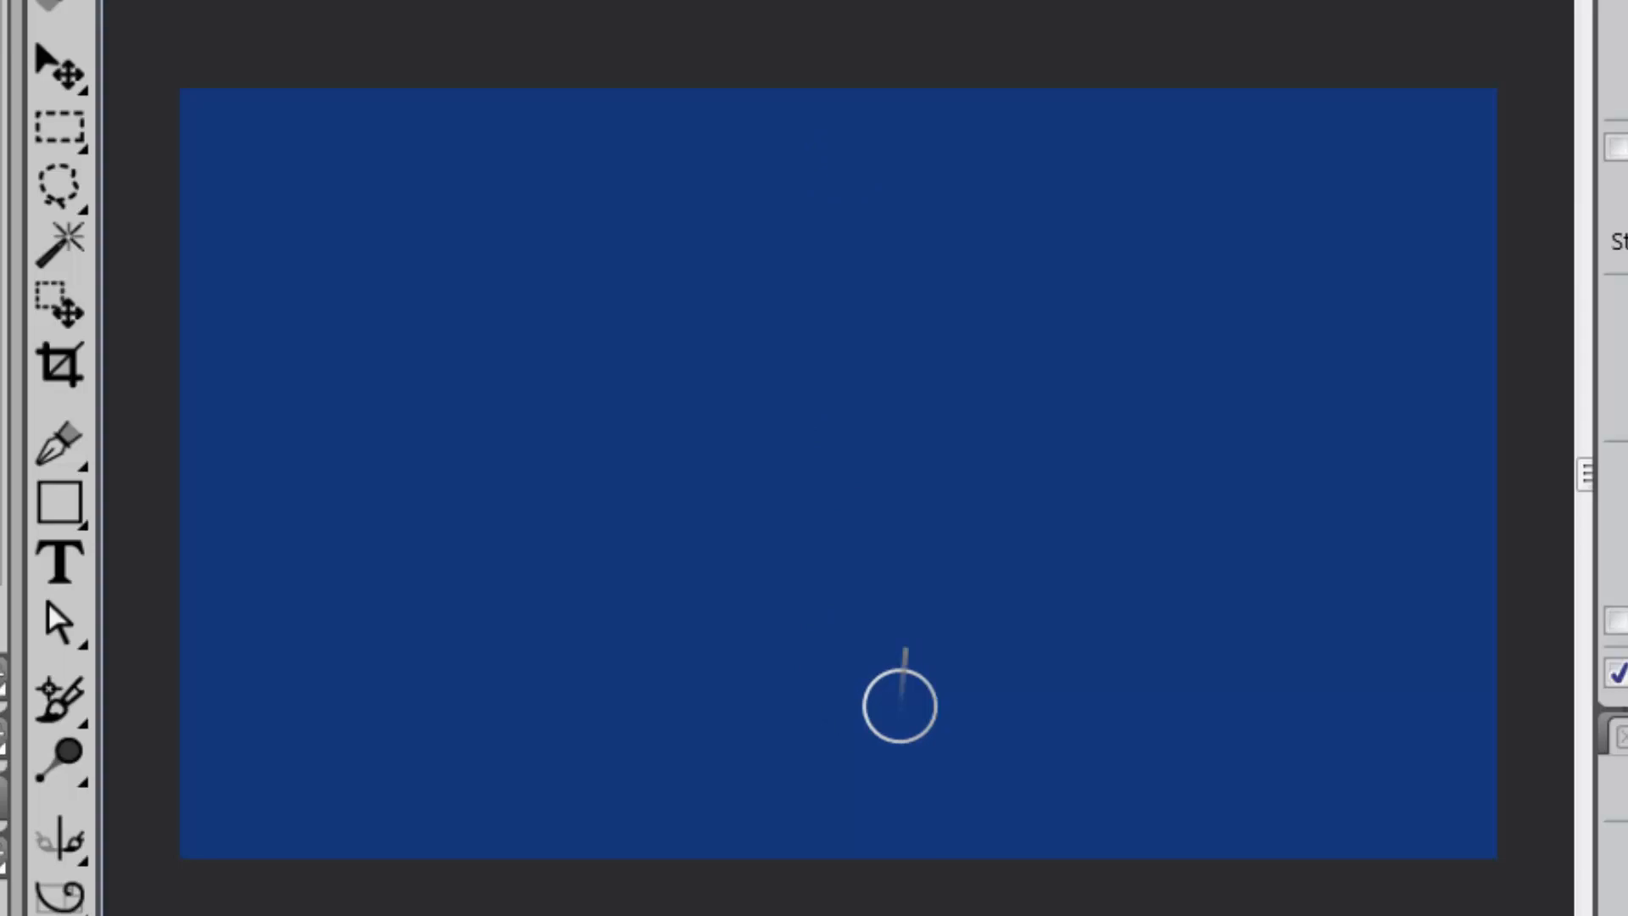
mouse_move(917, 706)
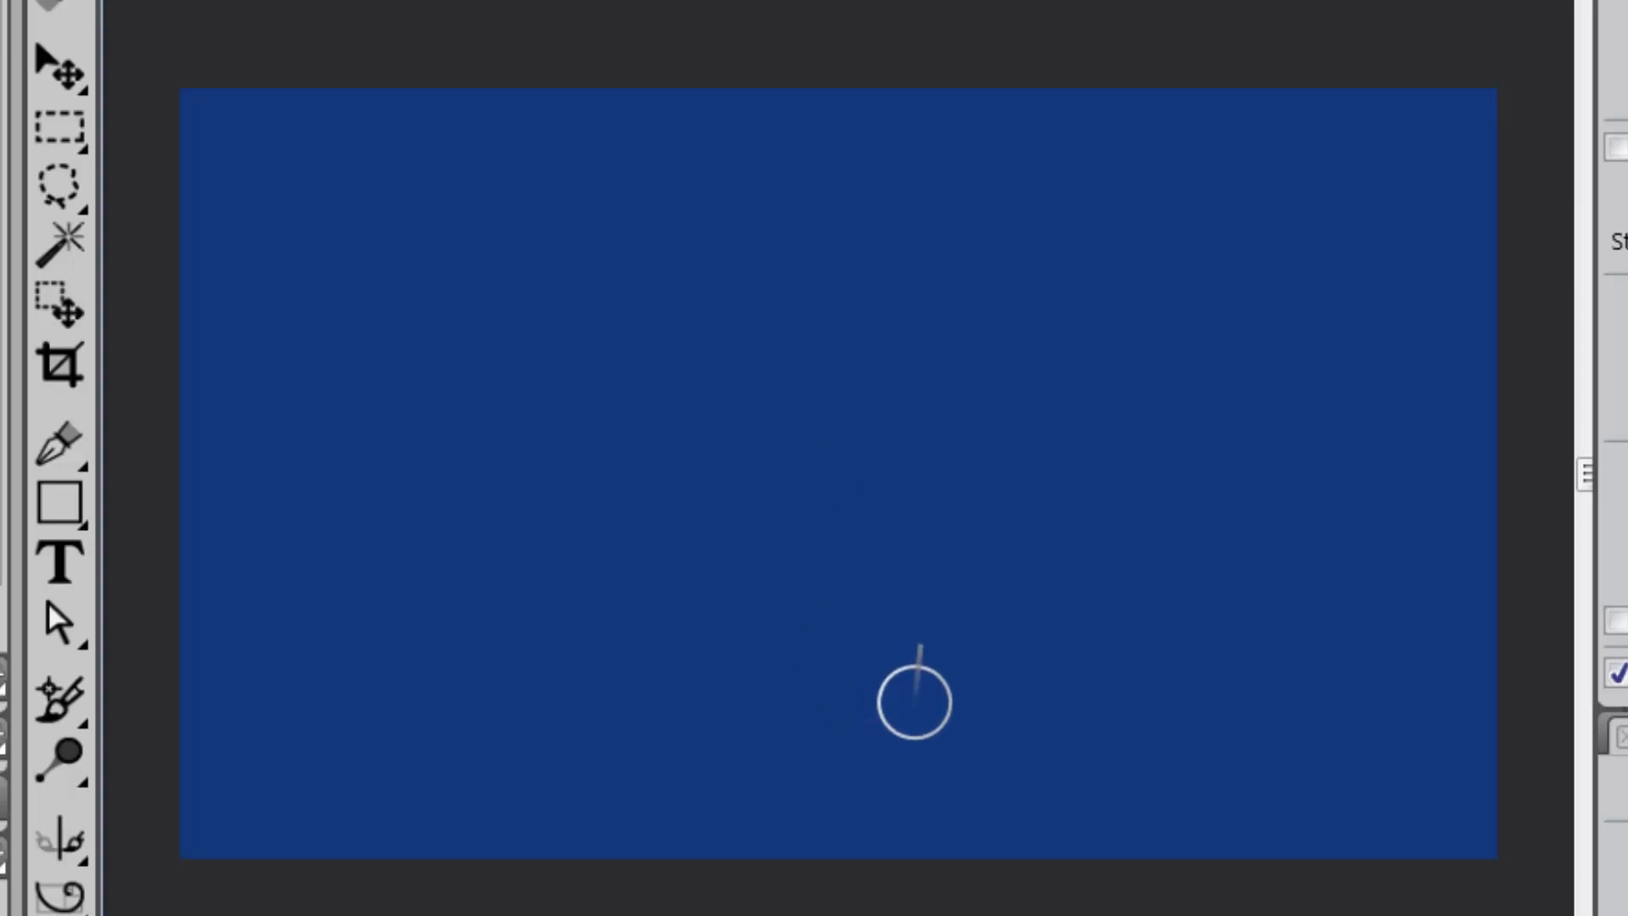
mouse_move(862, 419)
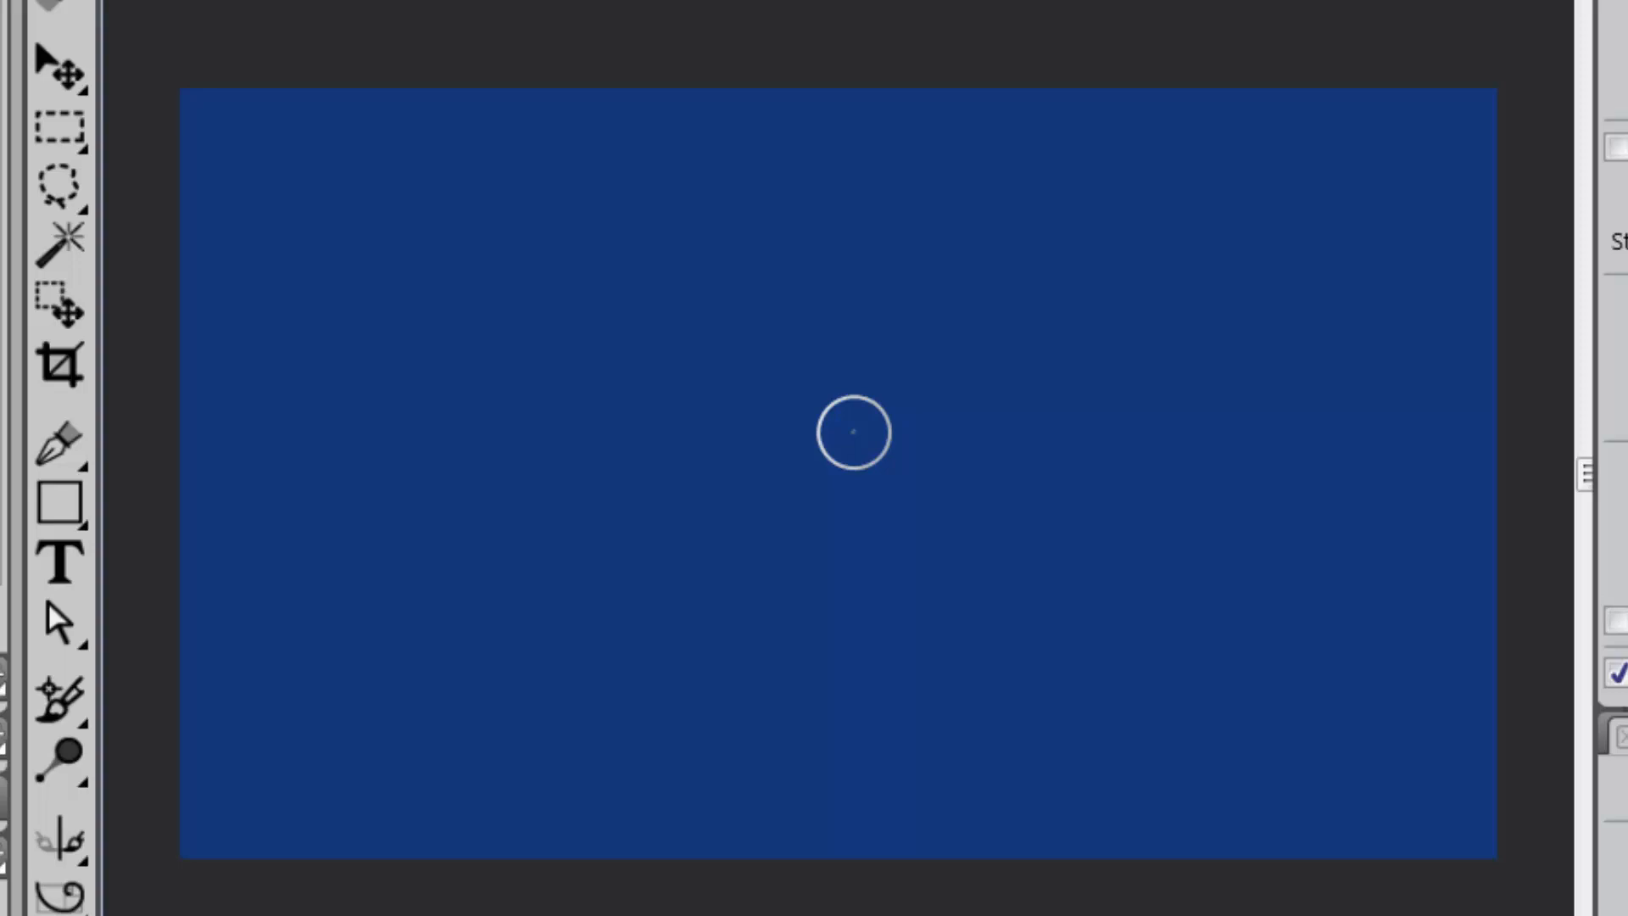
mouse_move(847, 373)
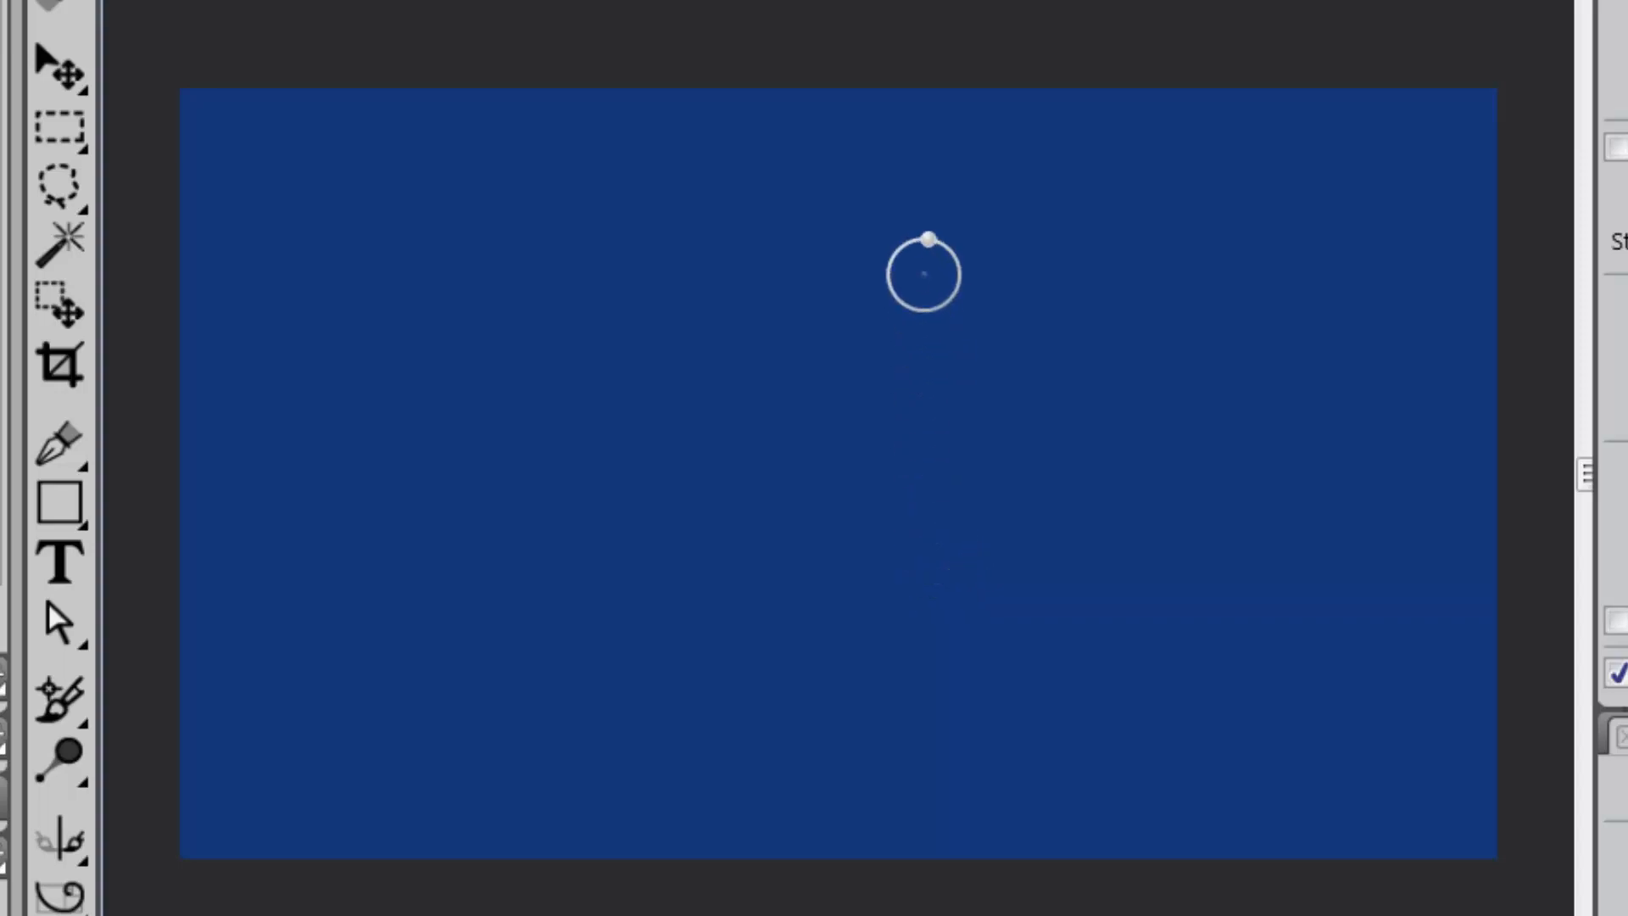
mouse_move(828, 234)
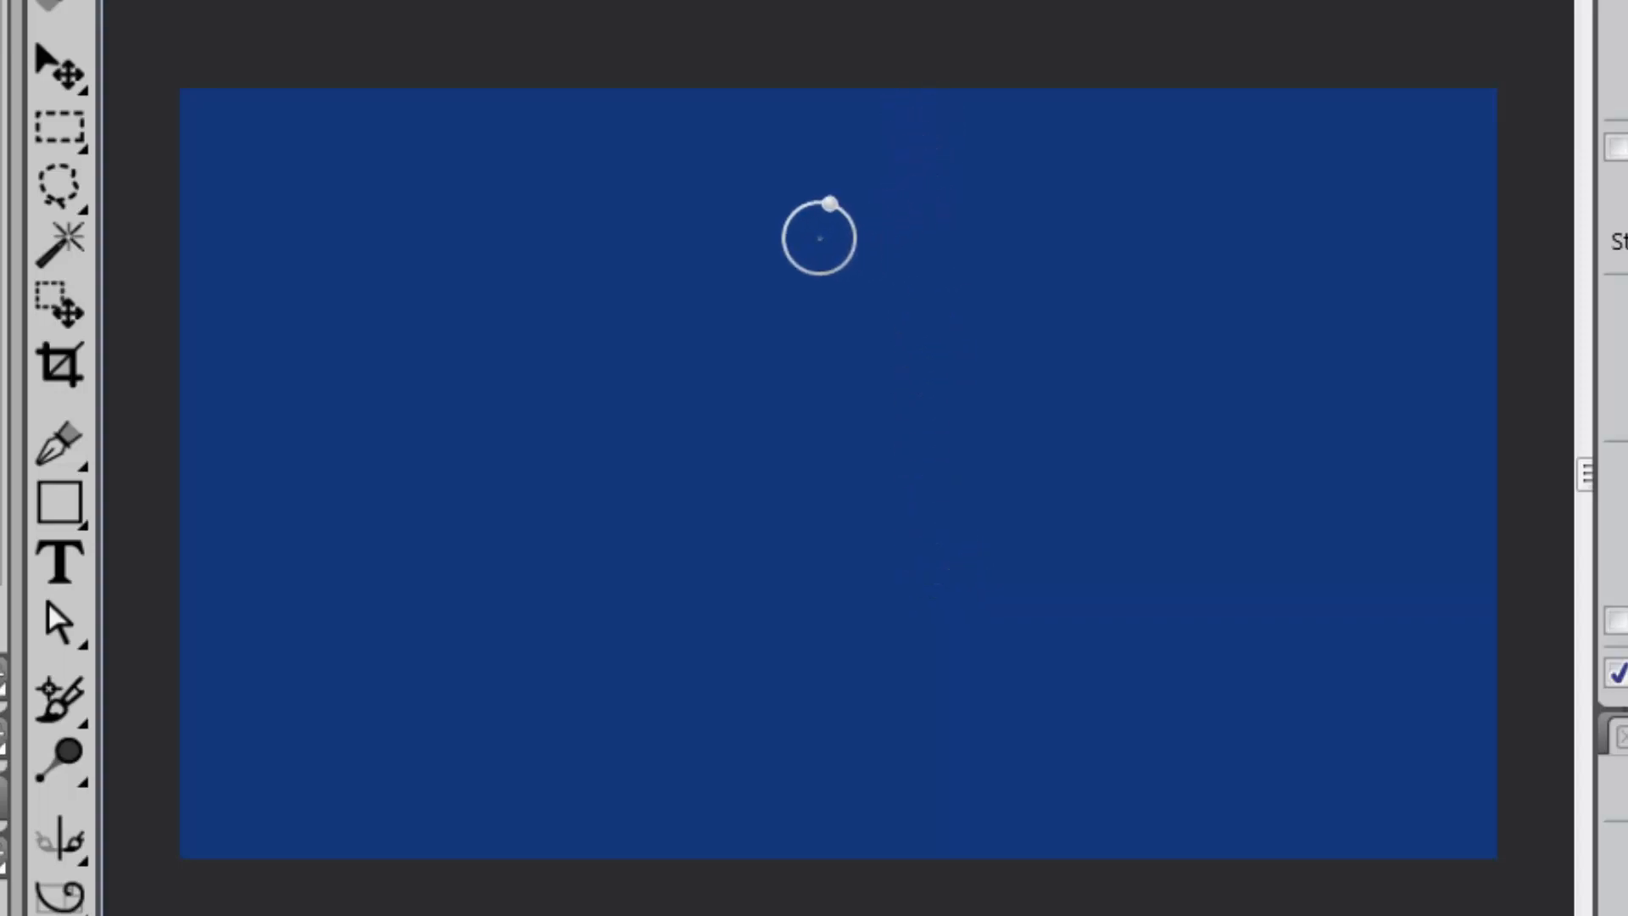
mouse_move(877, 373)
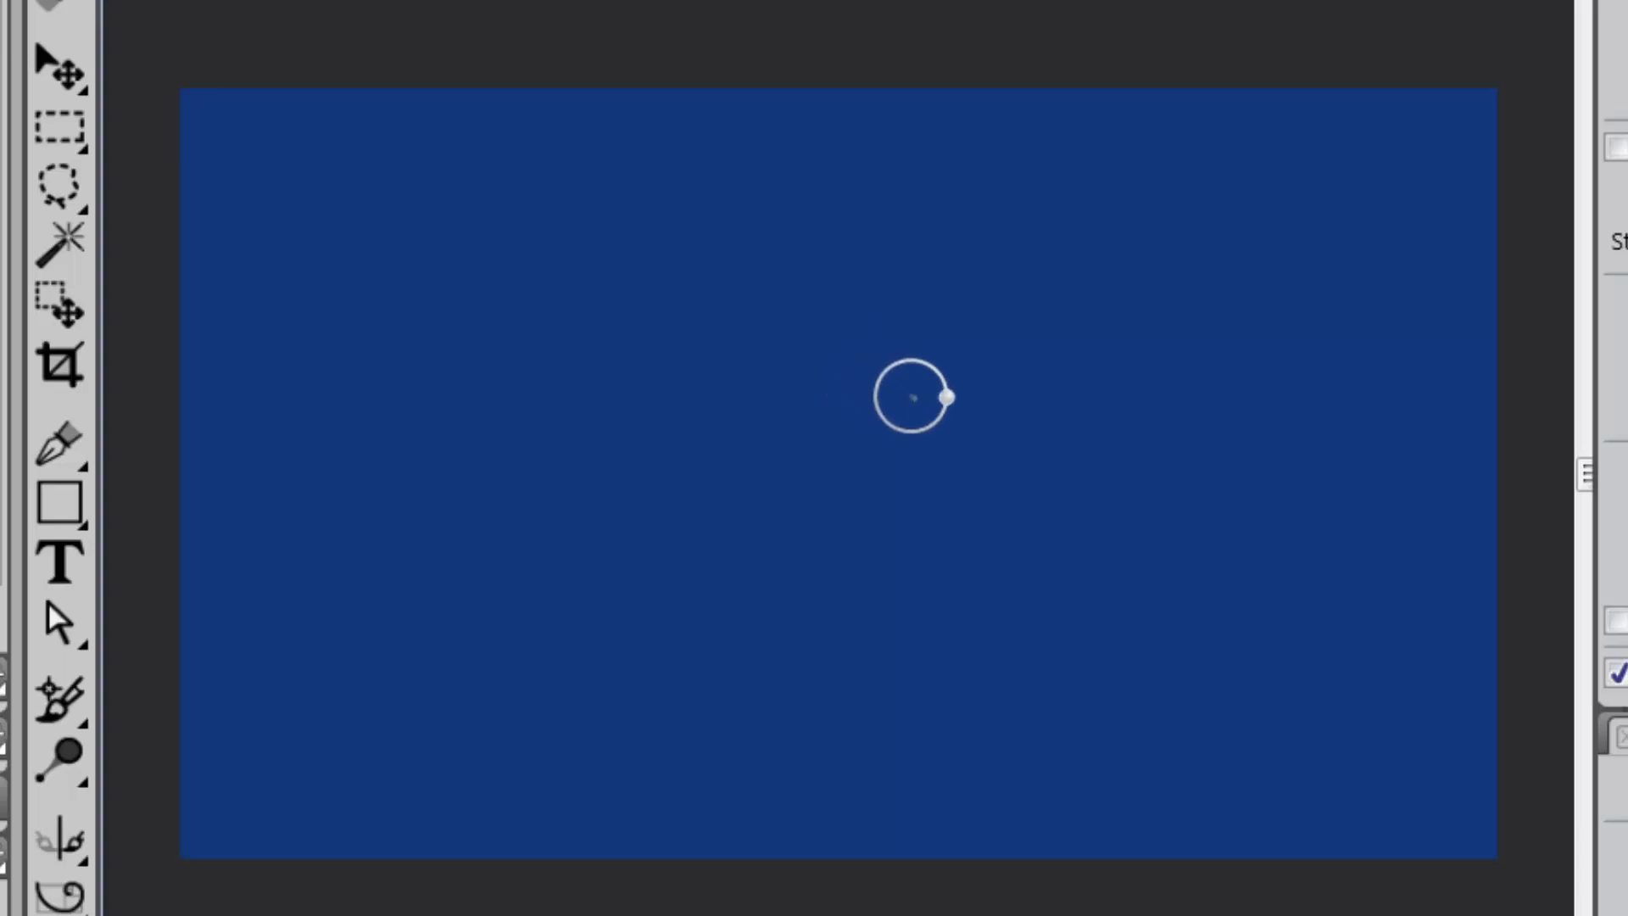
mouse_move(960, 539)
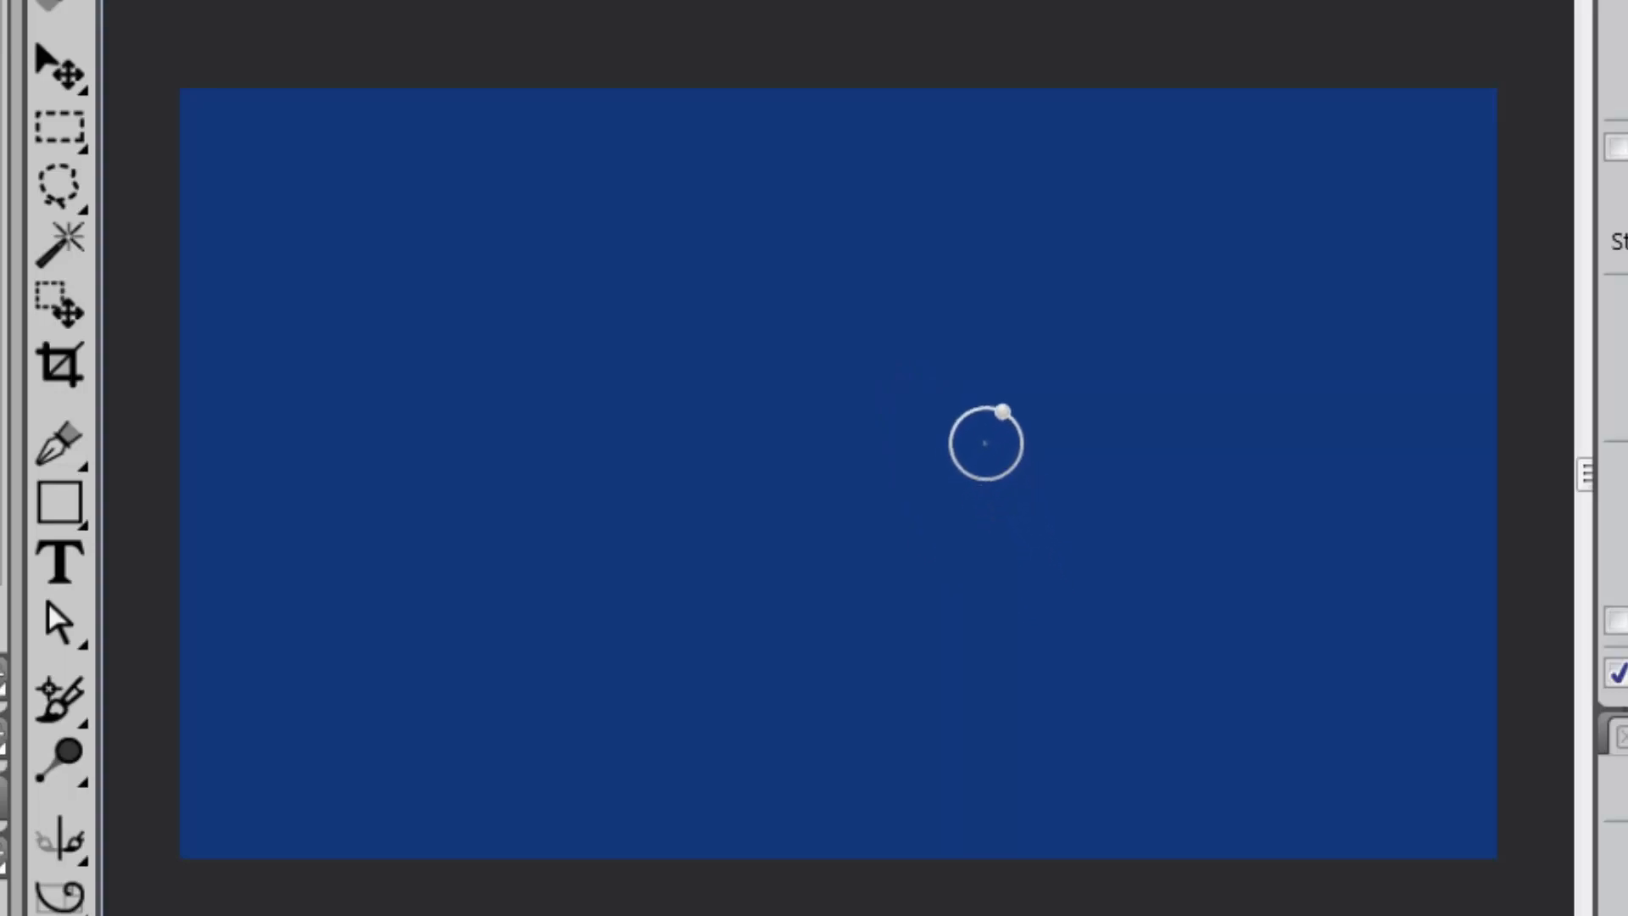
mouse_move(982, 436)
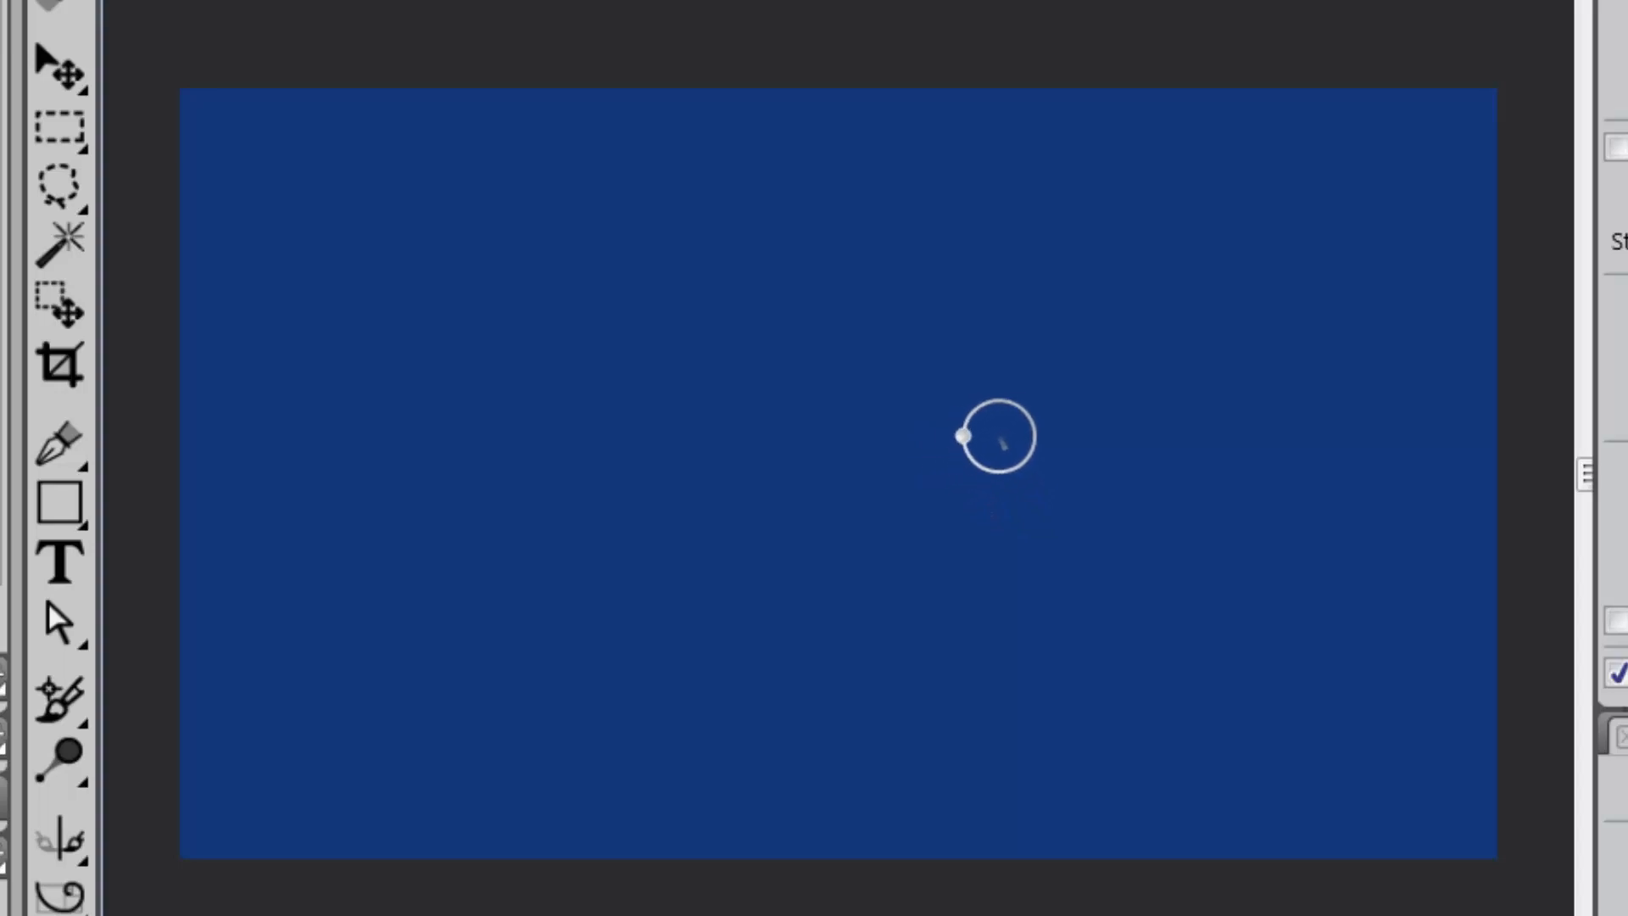
mouse_move(1048, 452)
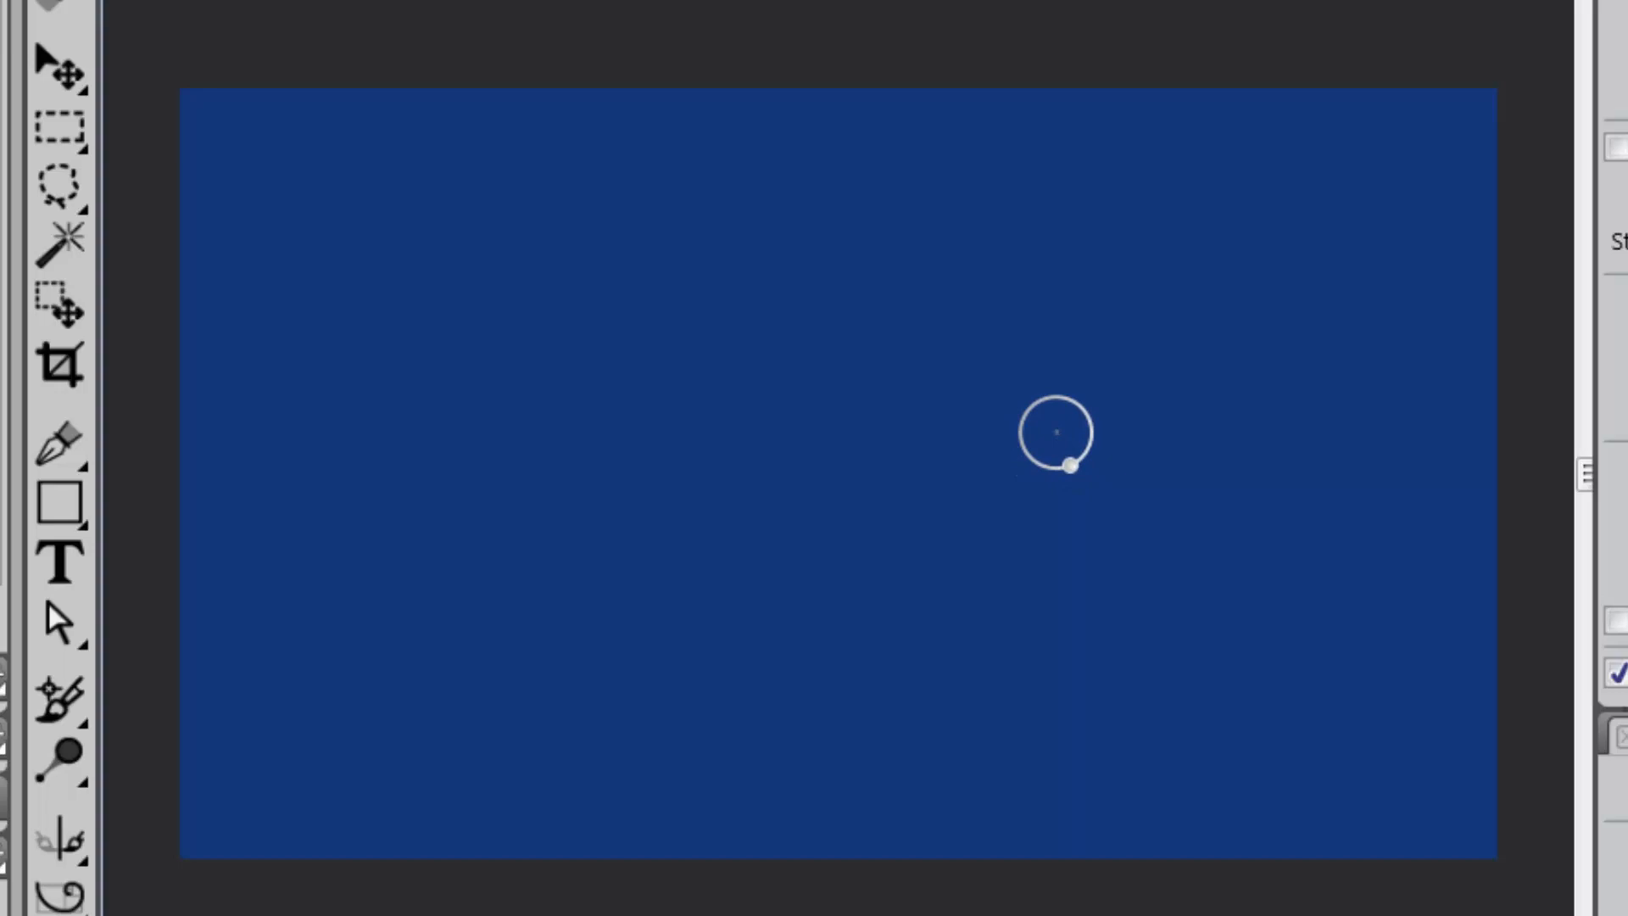
mouse_move(1028, 514)
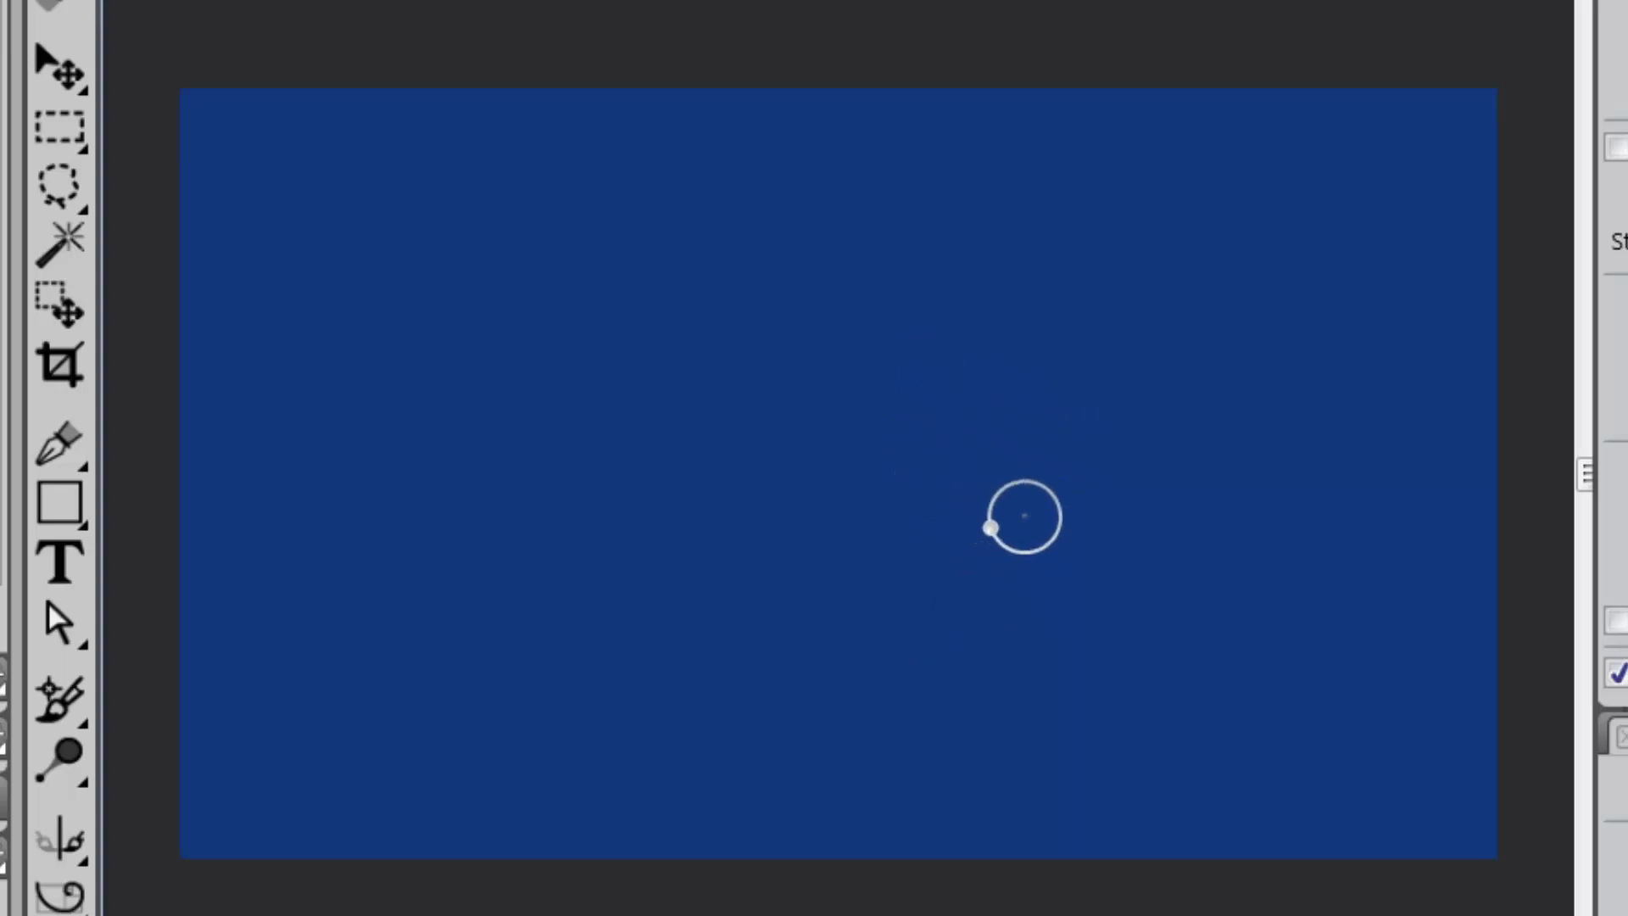
mouse_move(1080, 656)
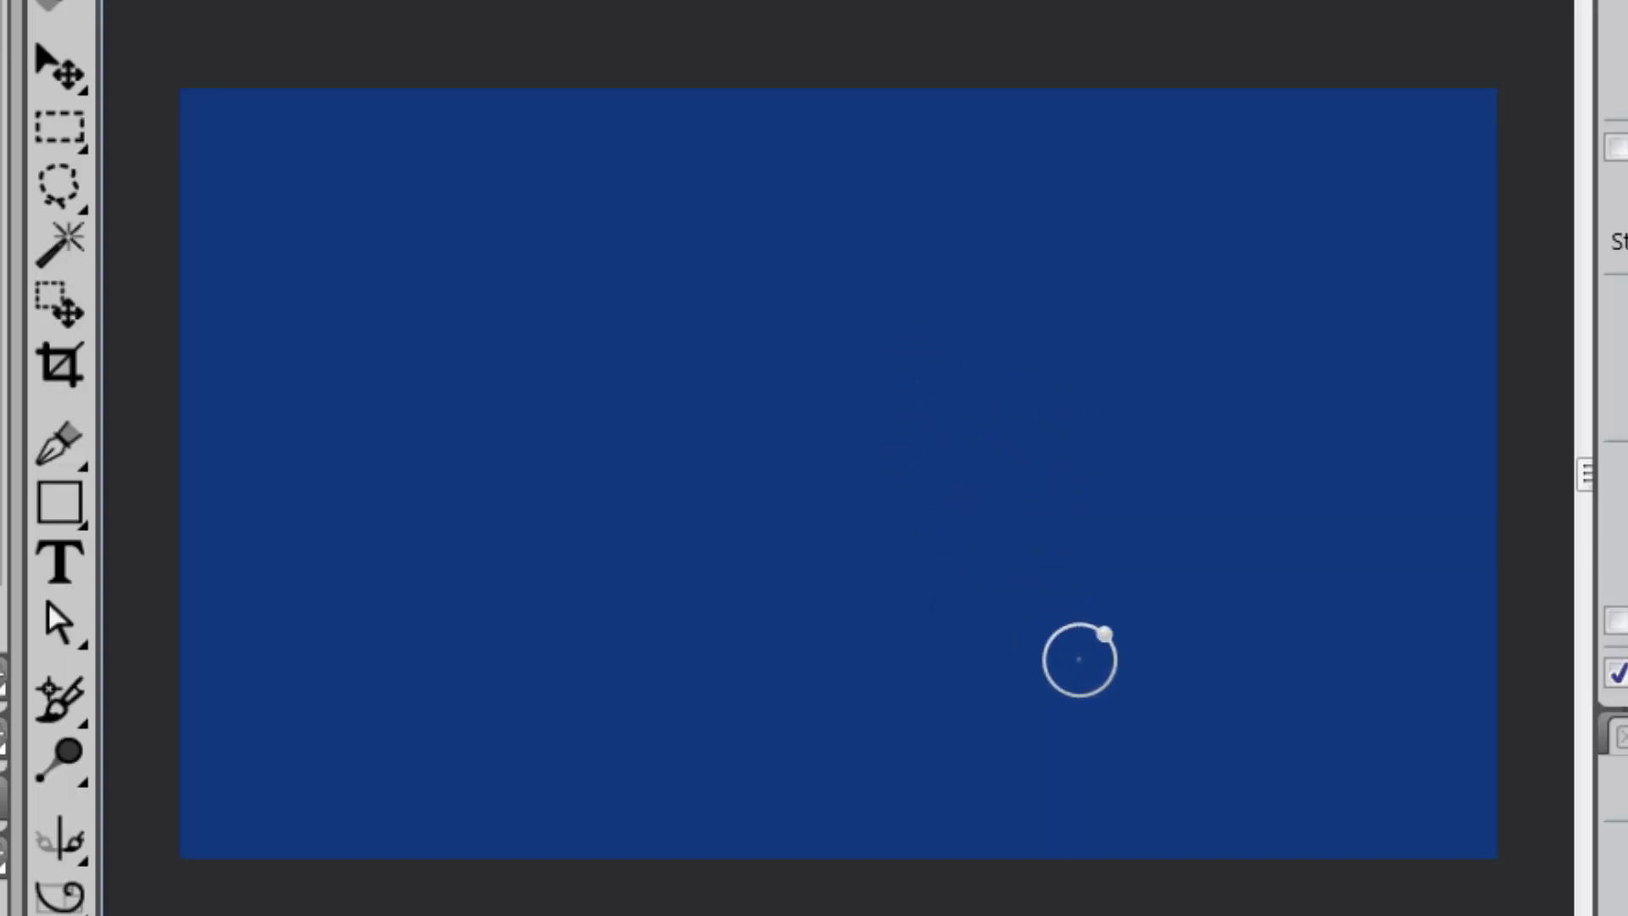
mouse_move(1116, 558)
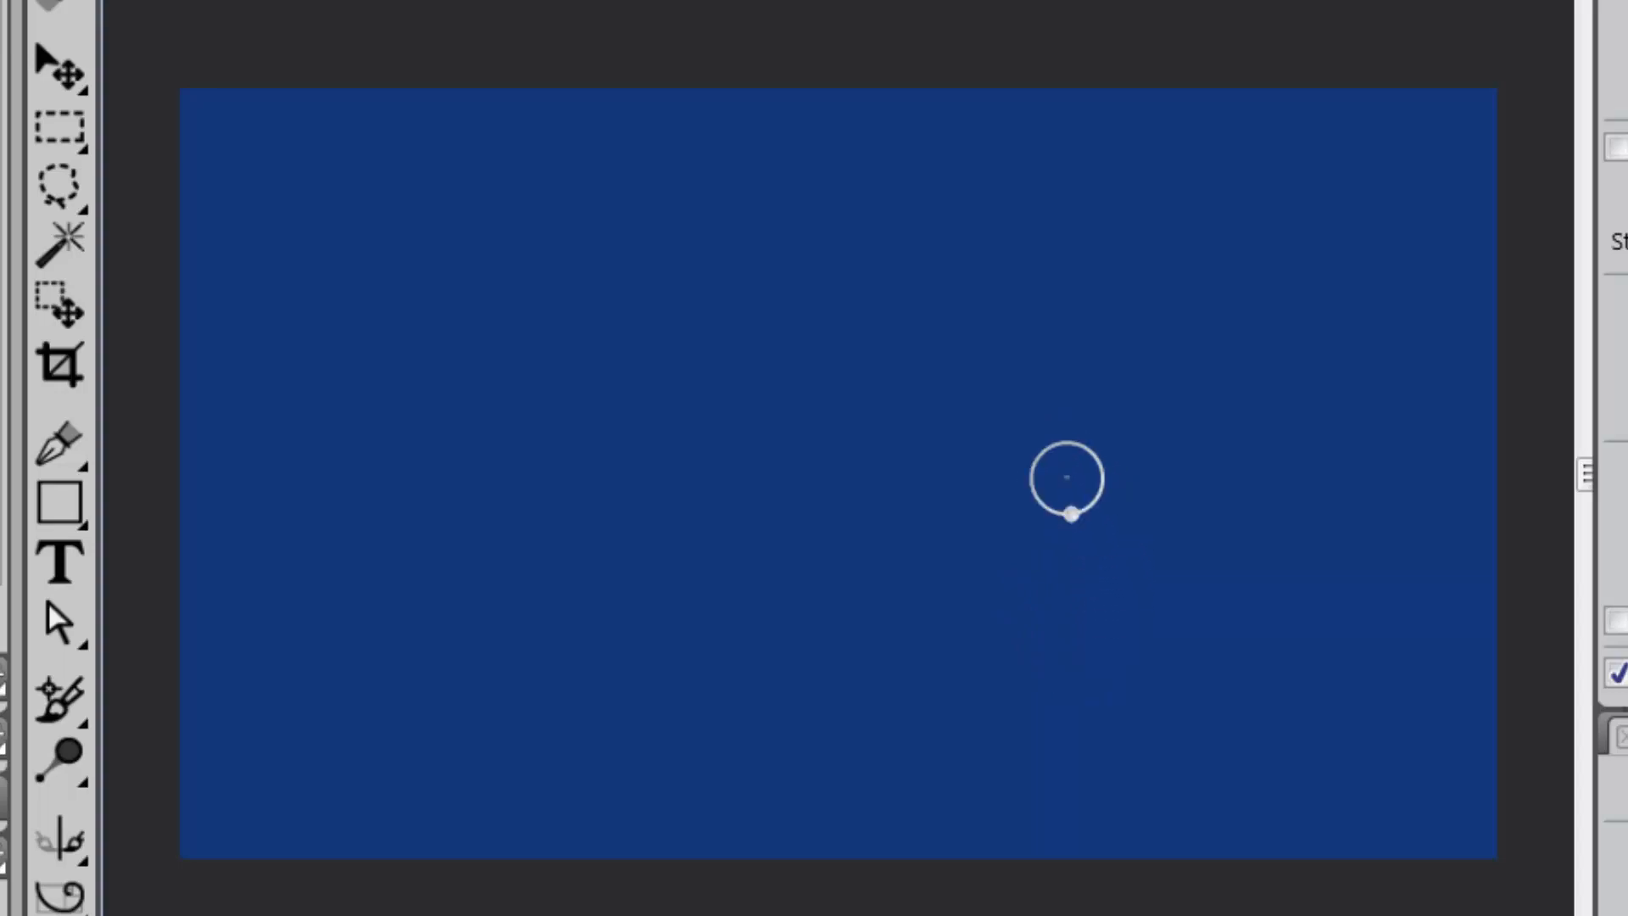
mouse_move(1048, 613)
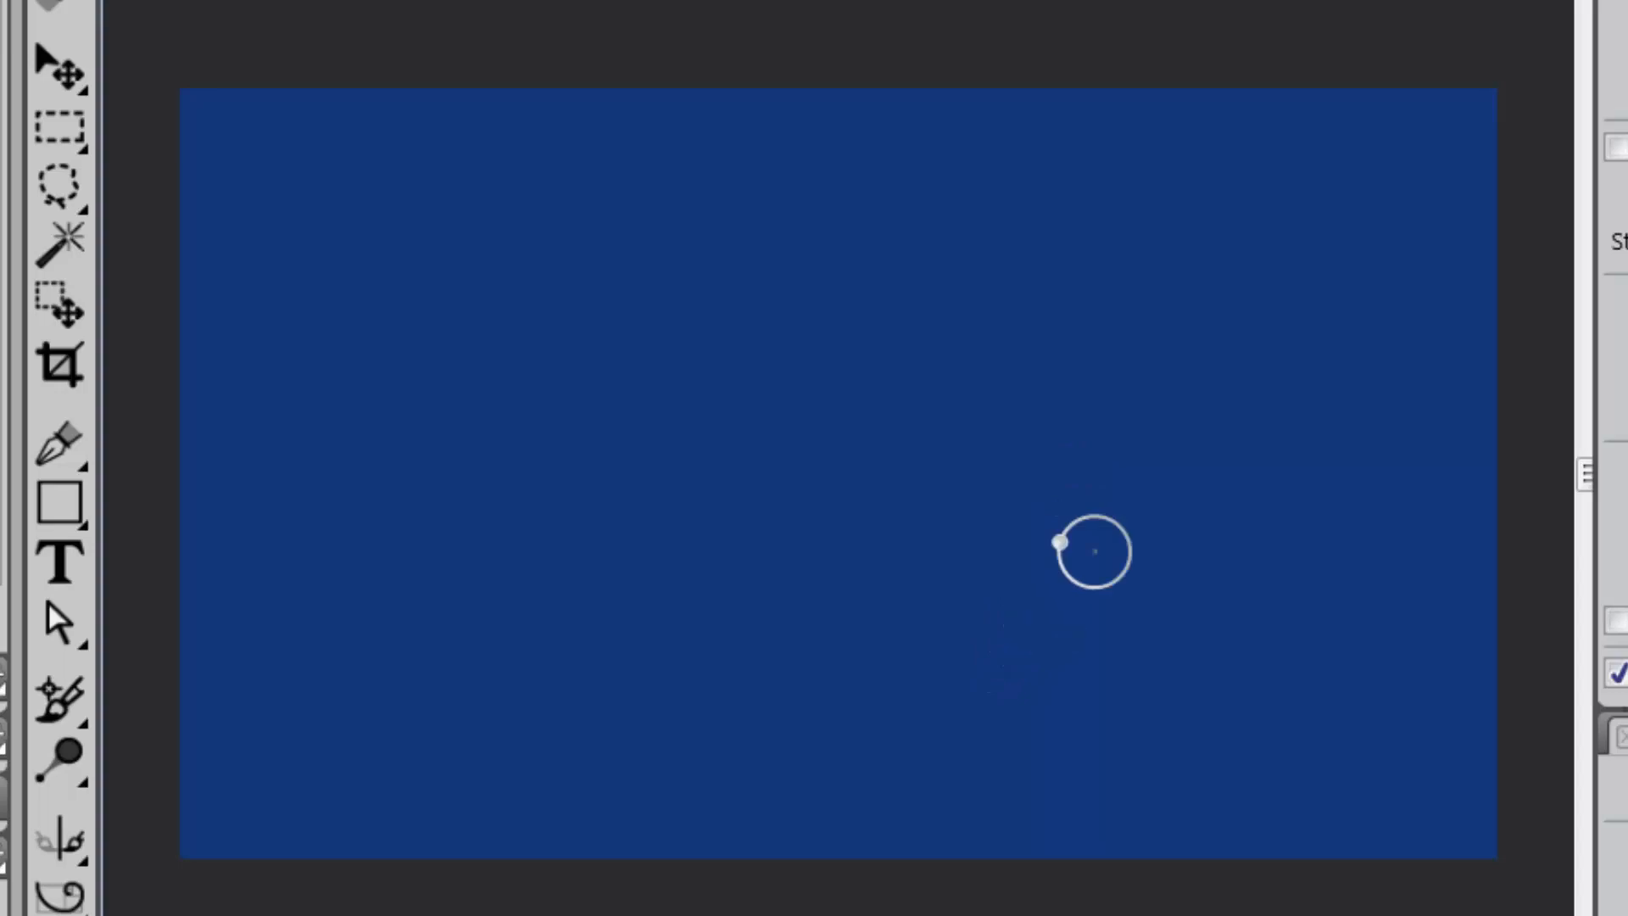
mouse_move(904, 312)
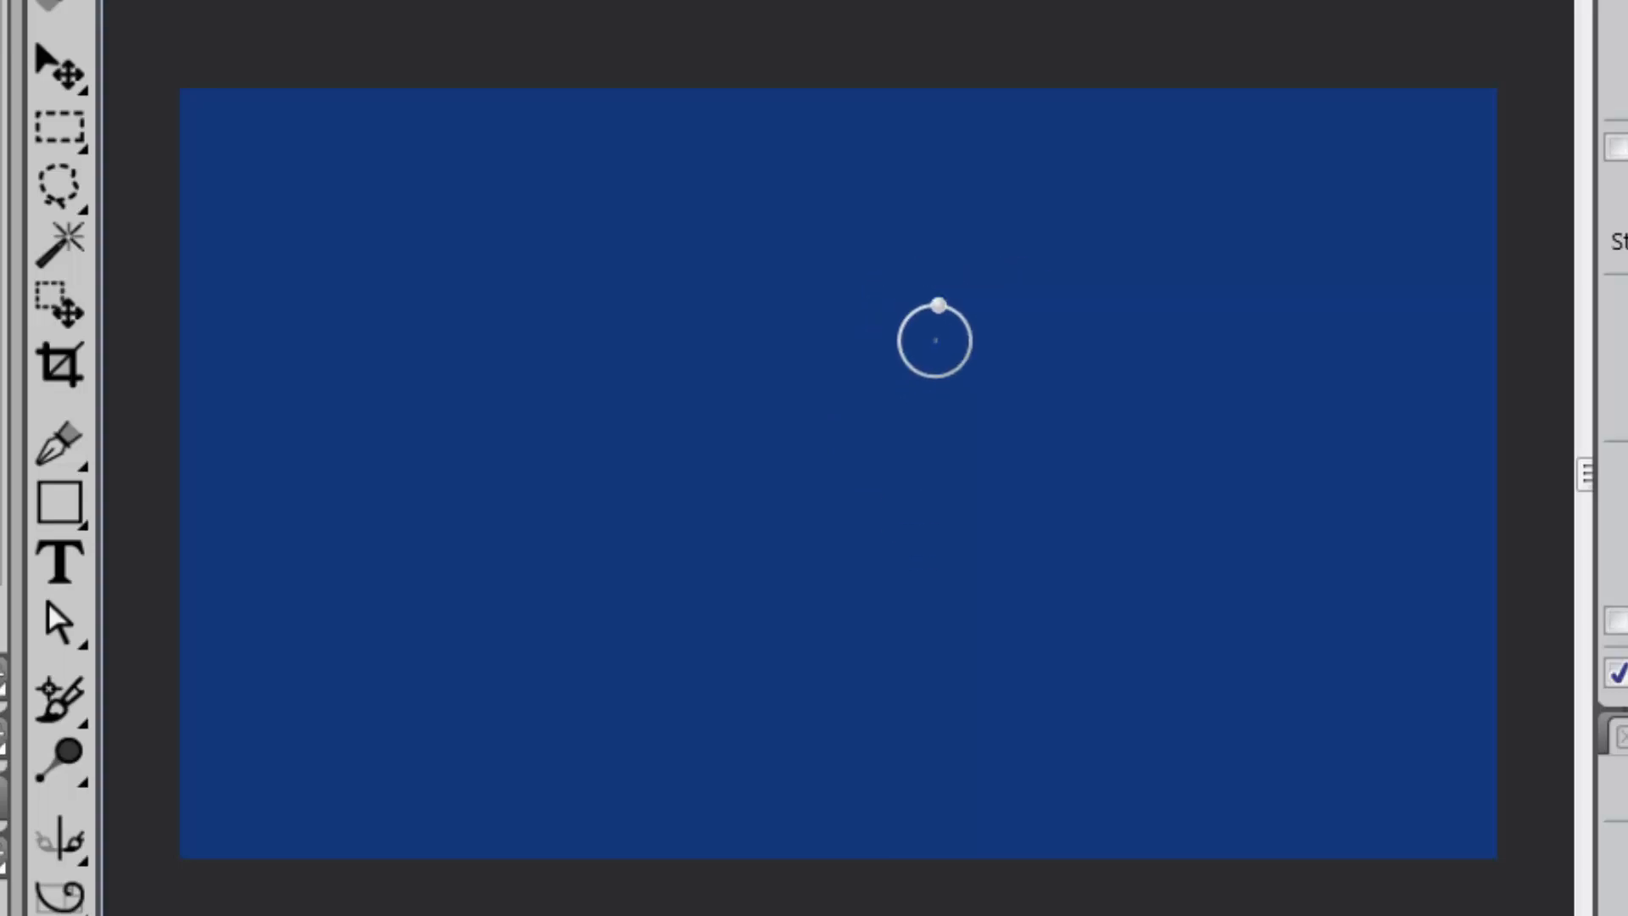
mouse_move(945, 545)
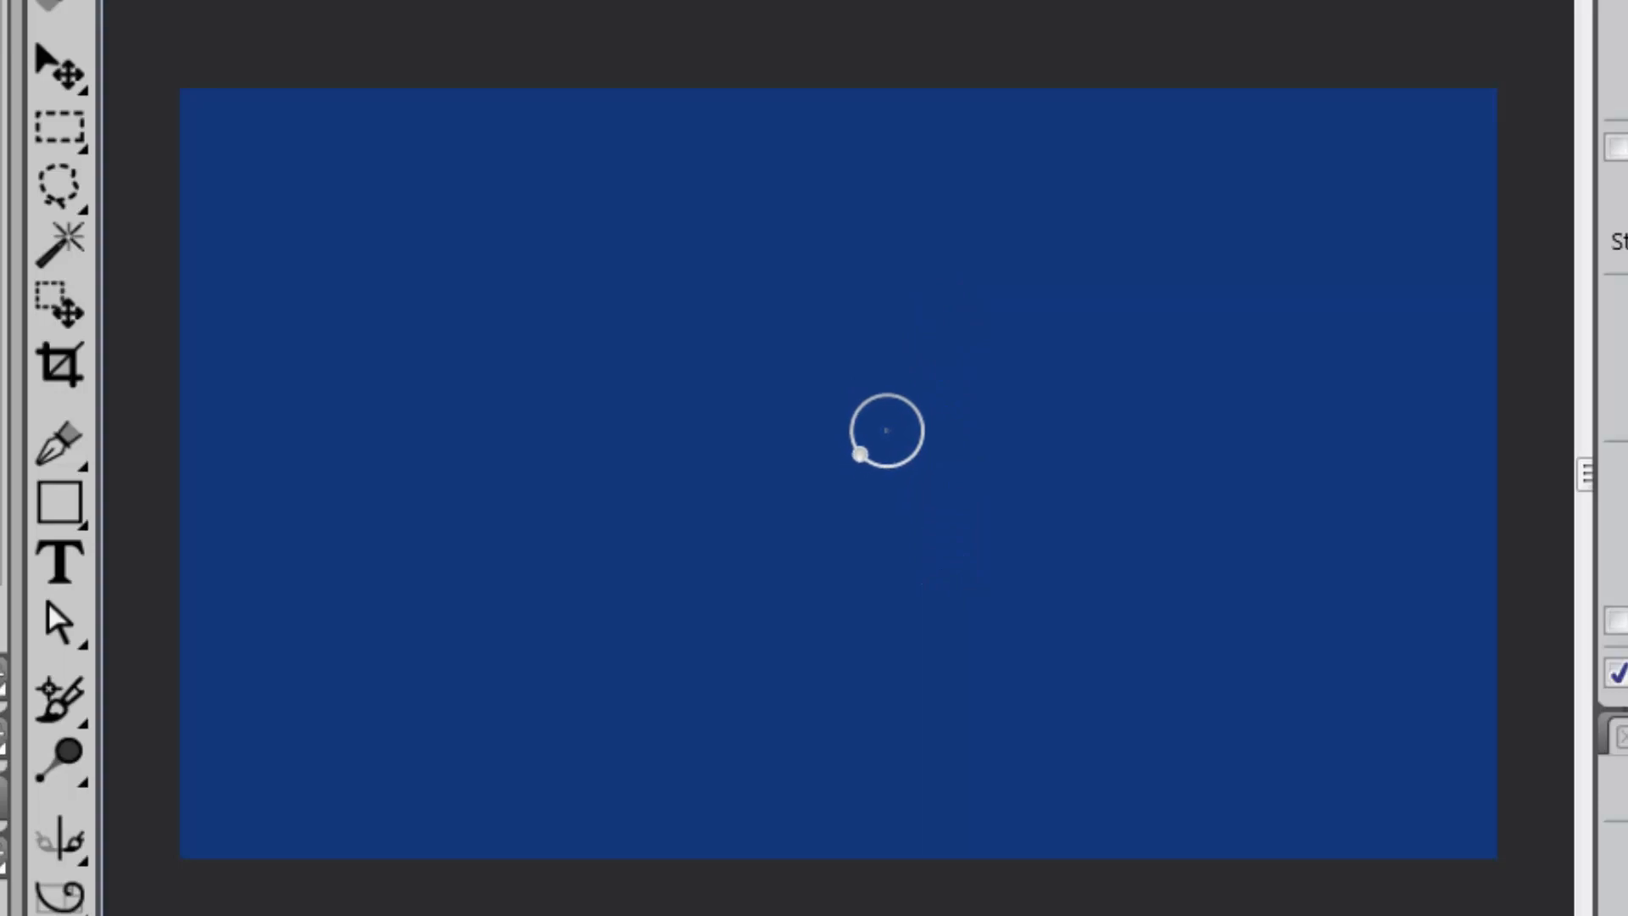
mouse_move(917, 626)
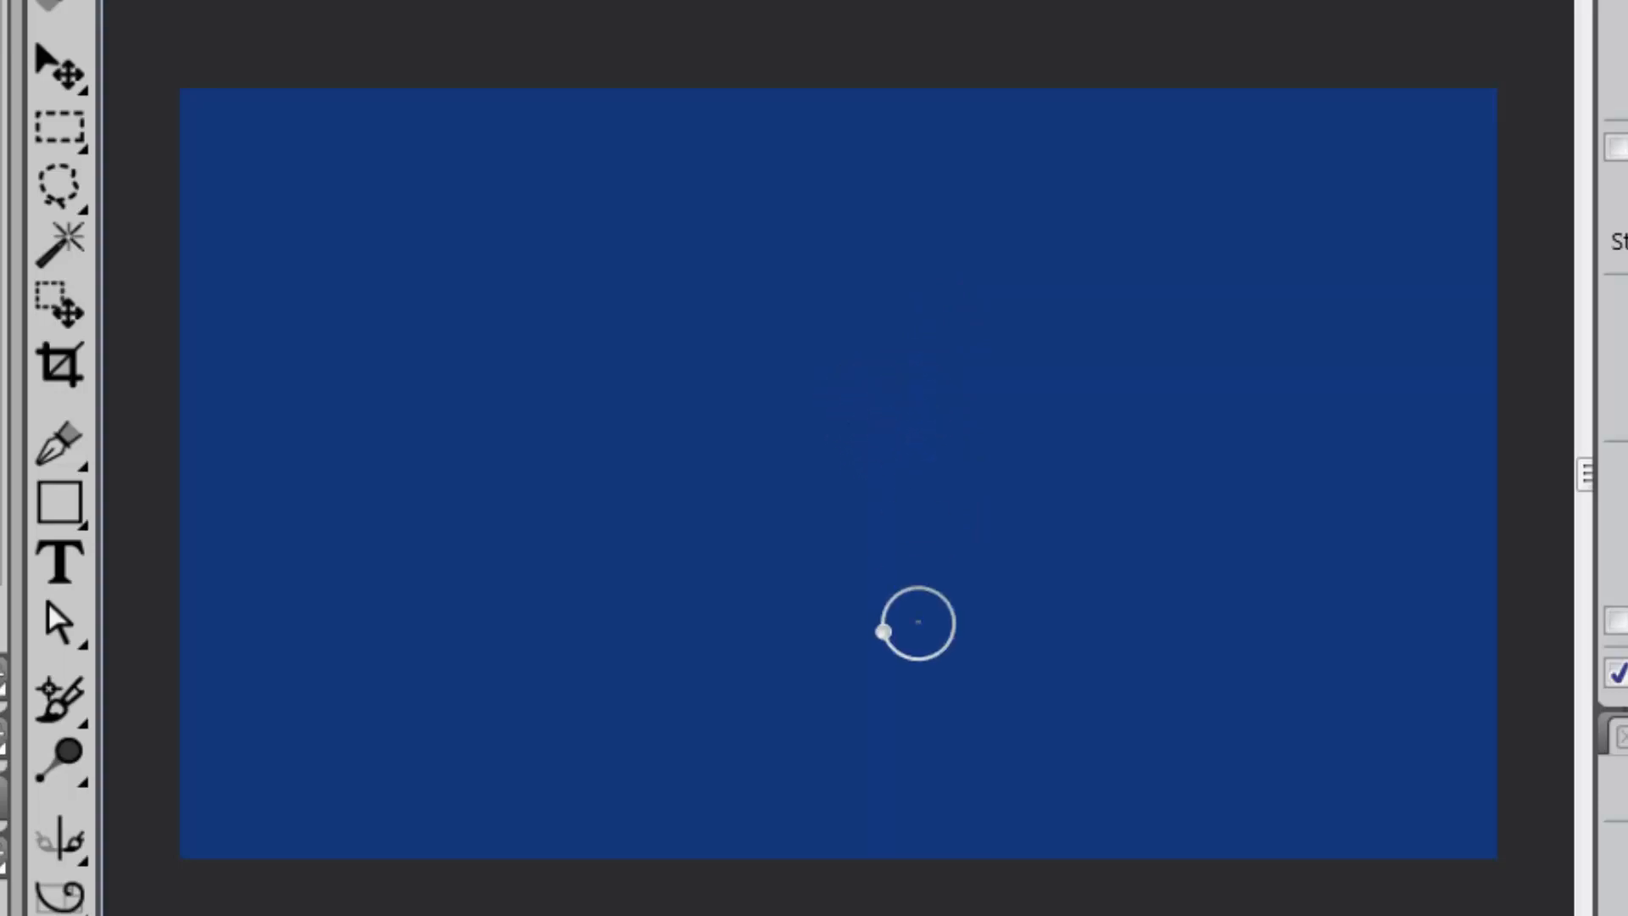
mouse_move(909, 592)
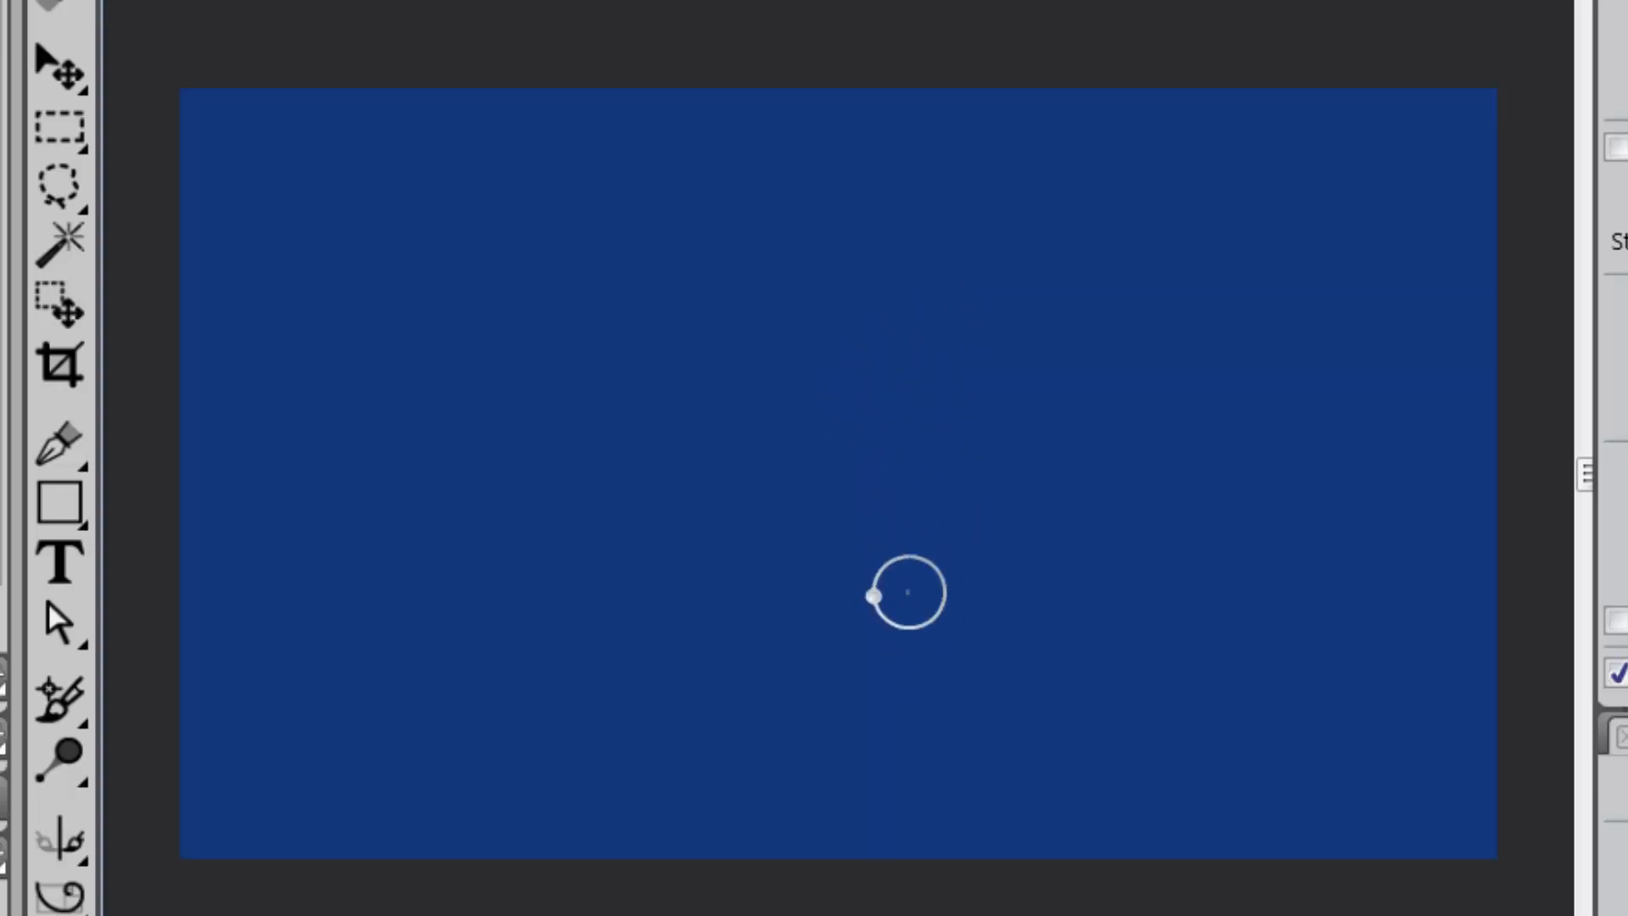
mouse_move(939, 601)
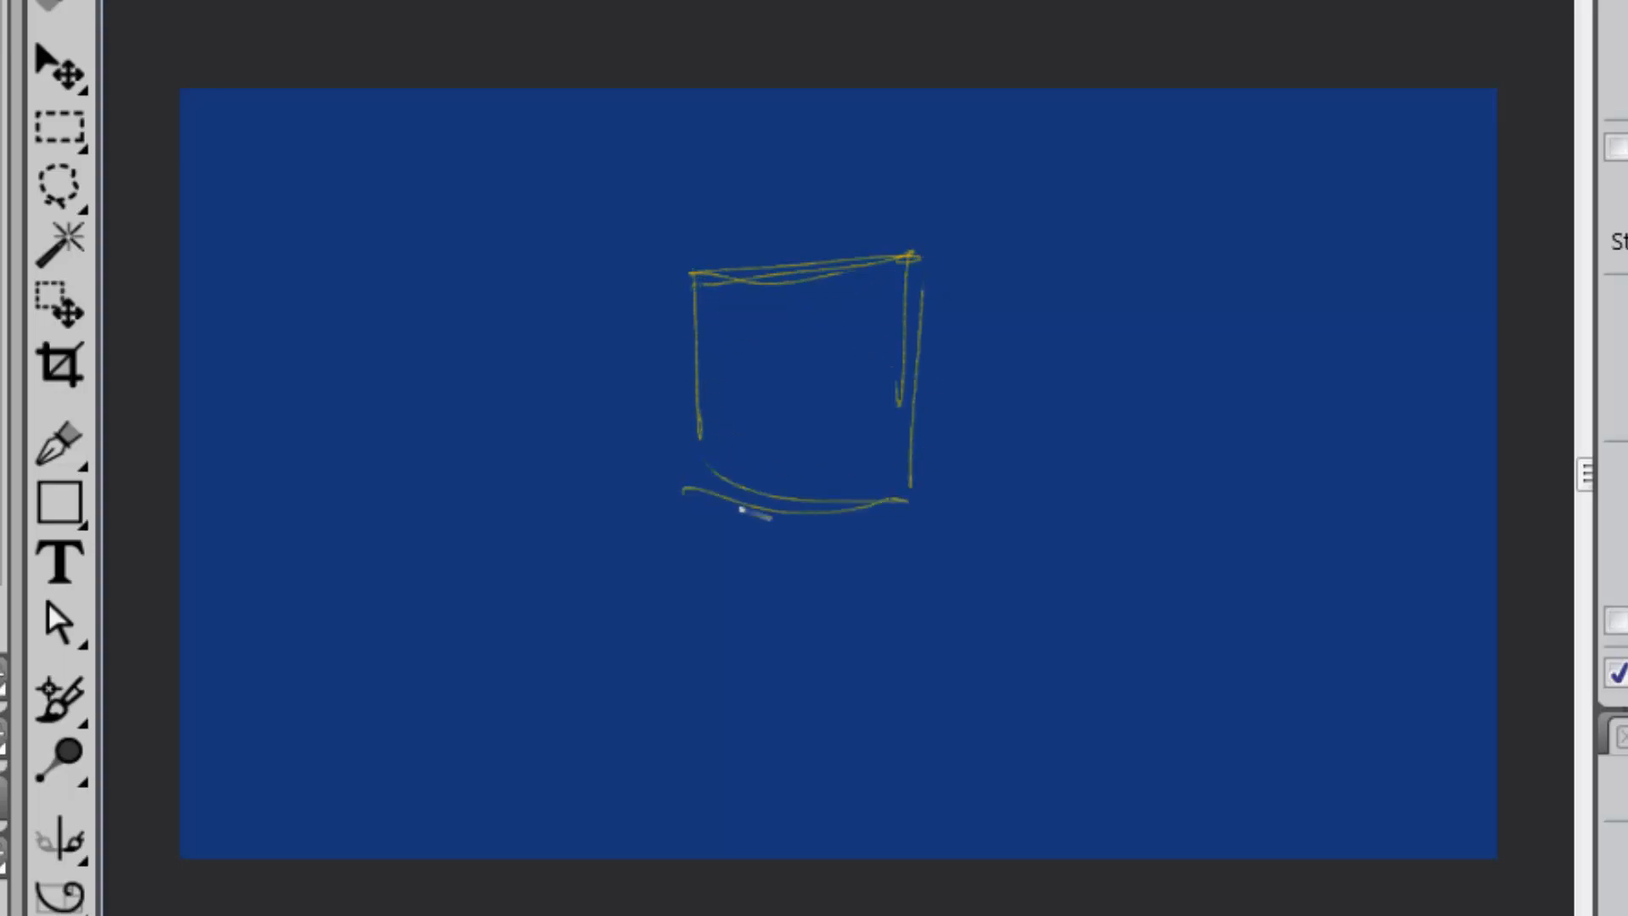
- Sketch the front view's curved base, flared neck and bristle lines in yellow
left_click_drag(799, 499, 799, 887)
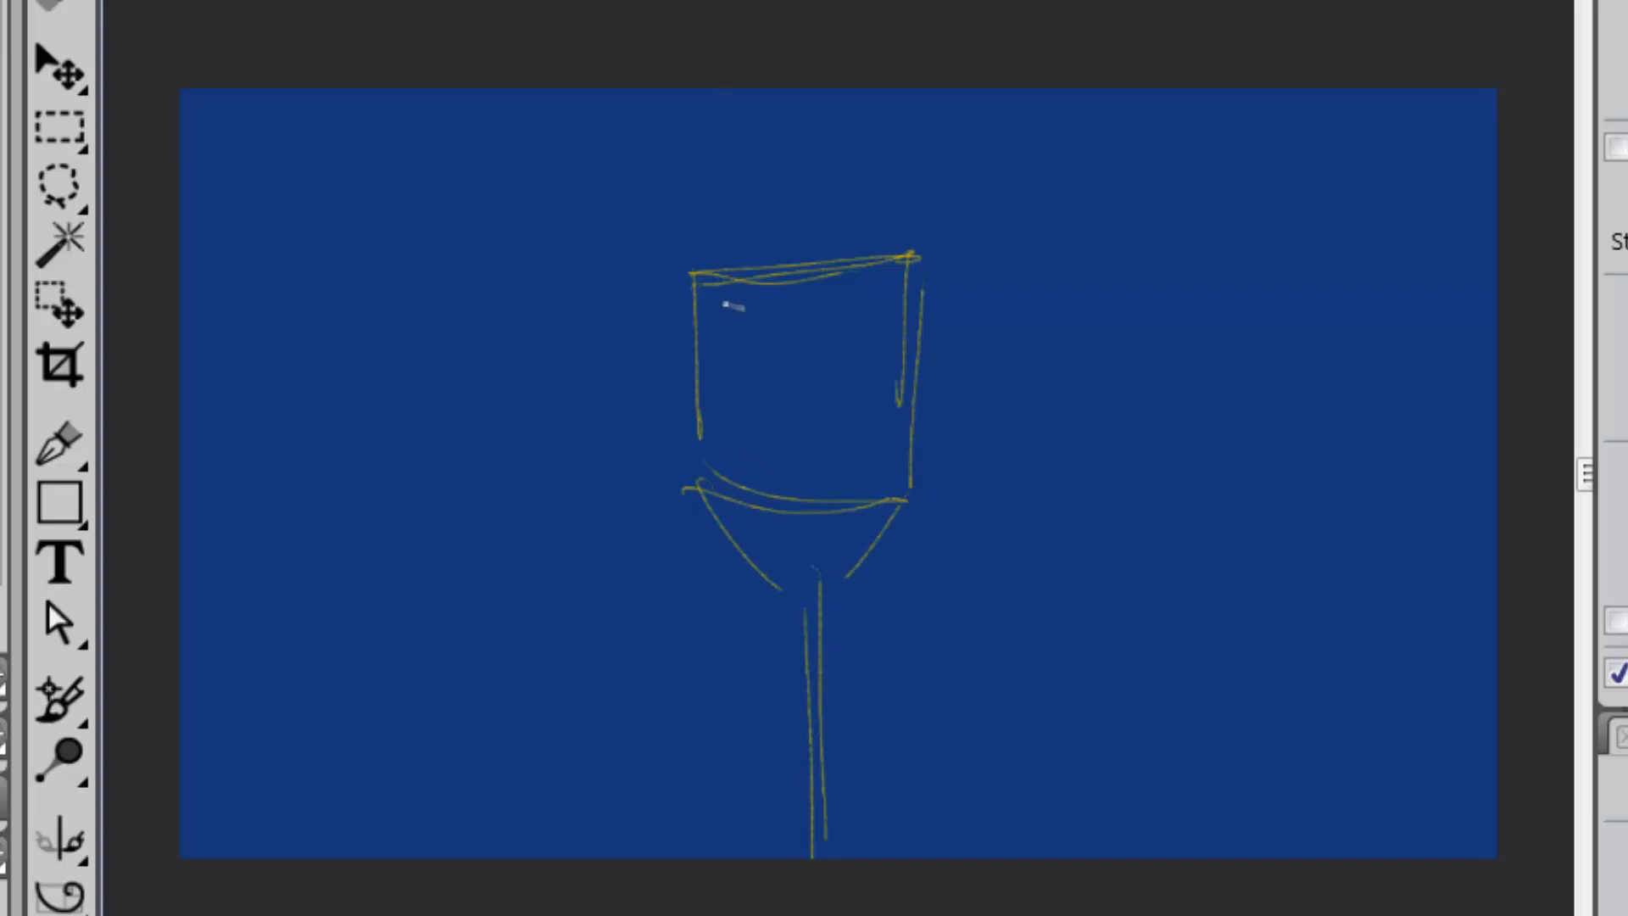
left_click_drag(728, 302, 799, 478)
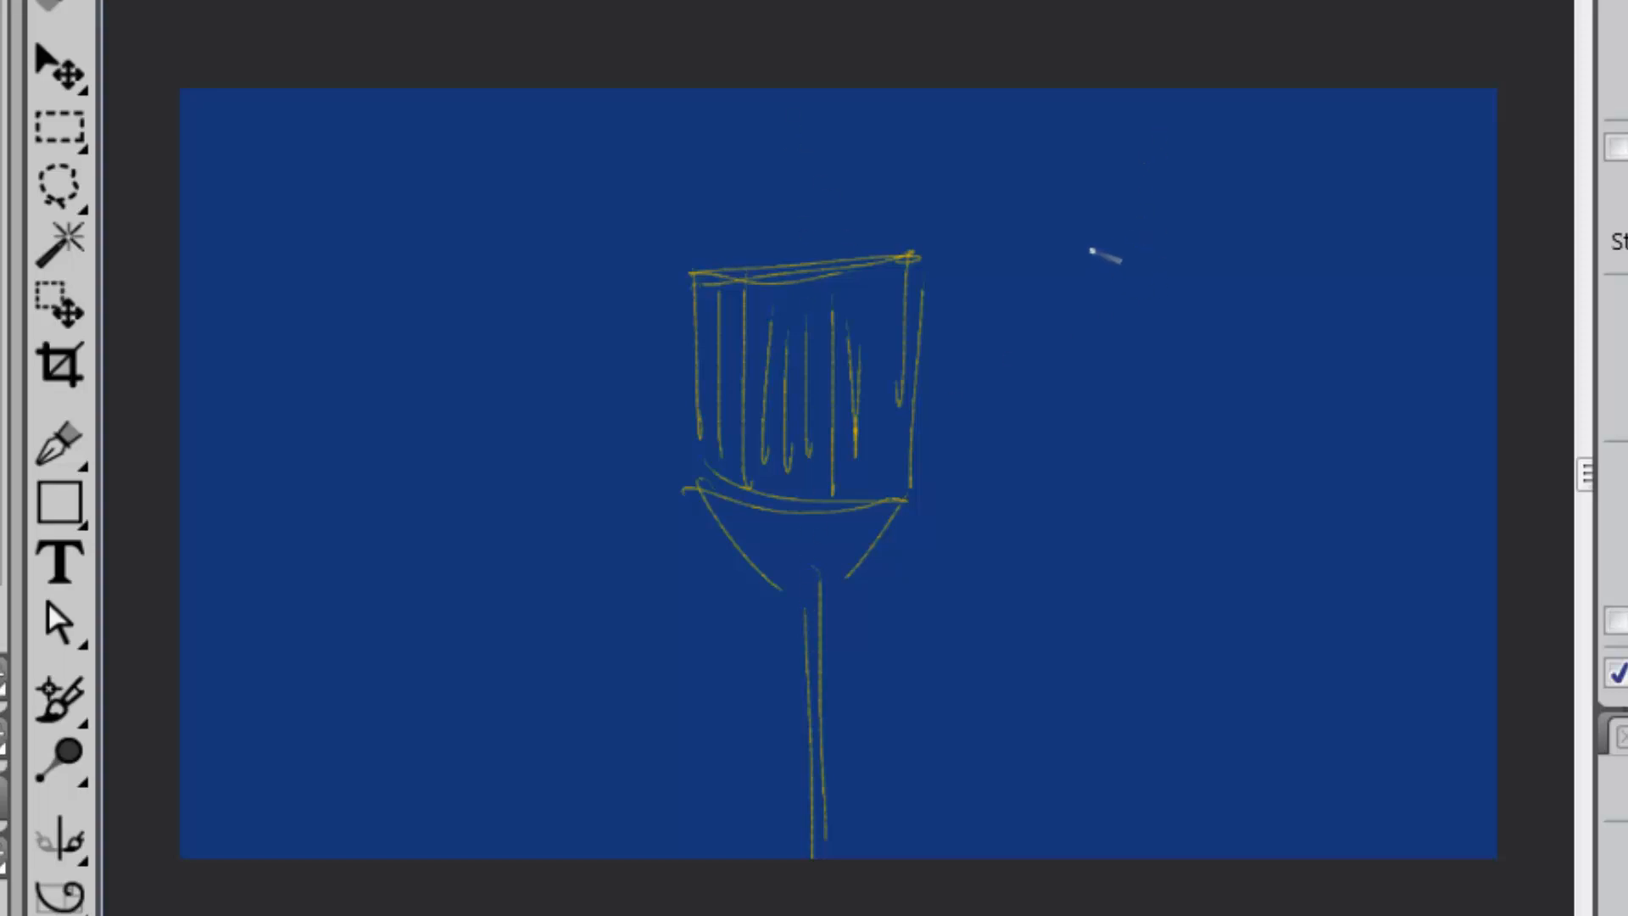
- Draw the side profile on the right with its ferrule and long handle
left_click_drag(1100, 258, 1102, 405)
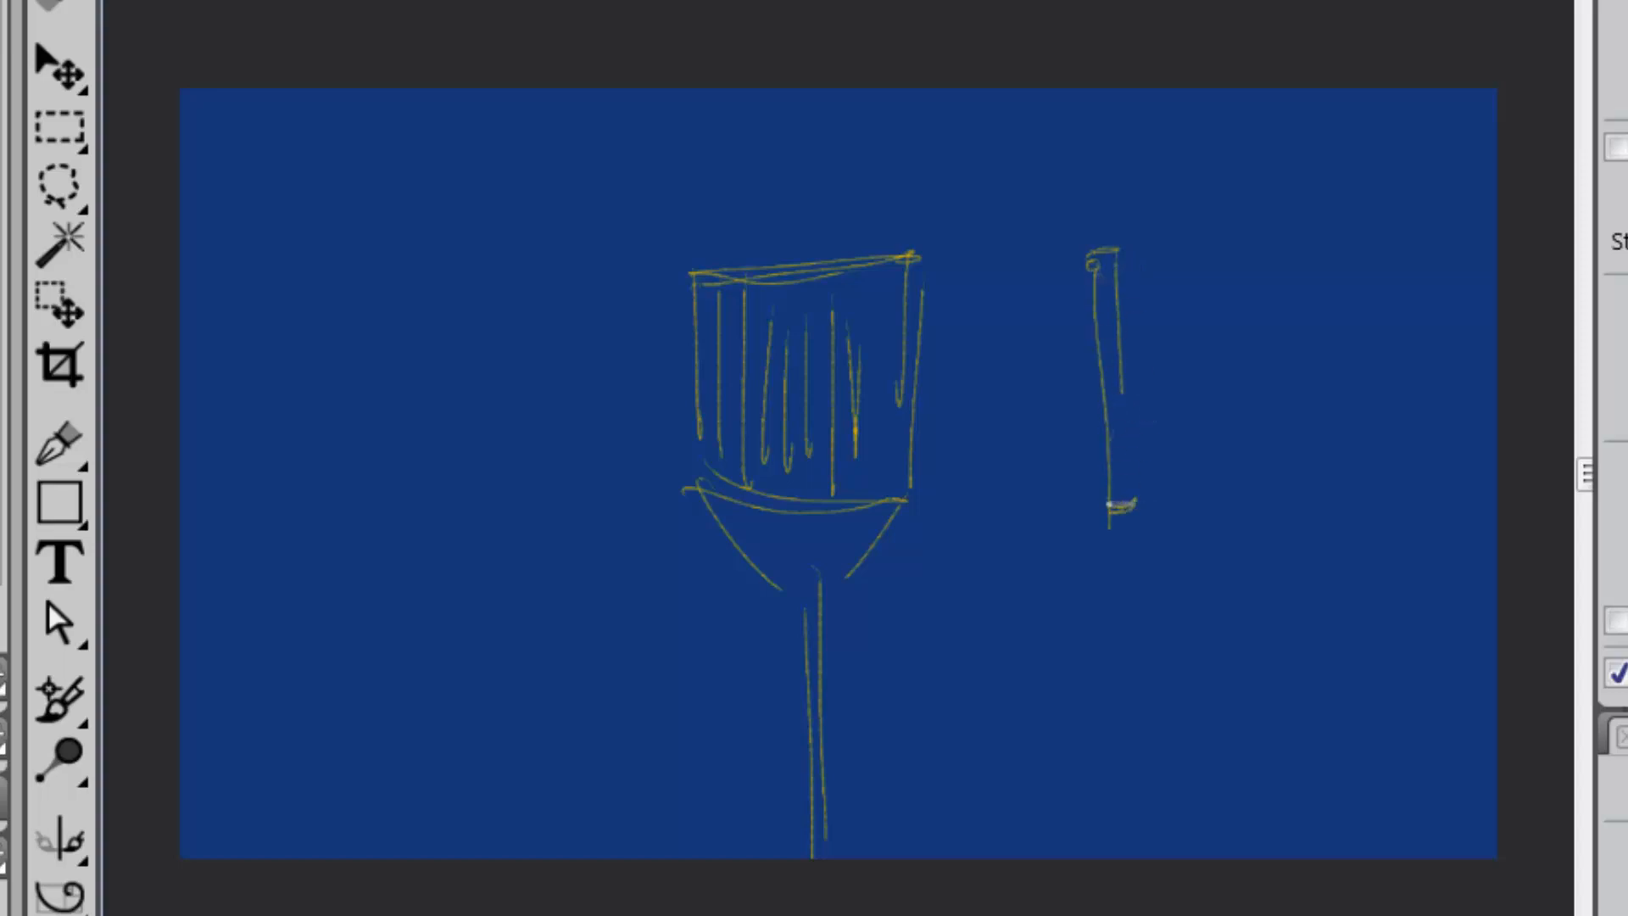
left_click_drag(1106, 504, 1132, 572)
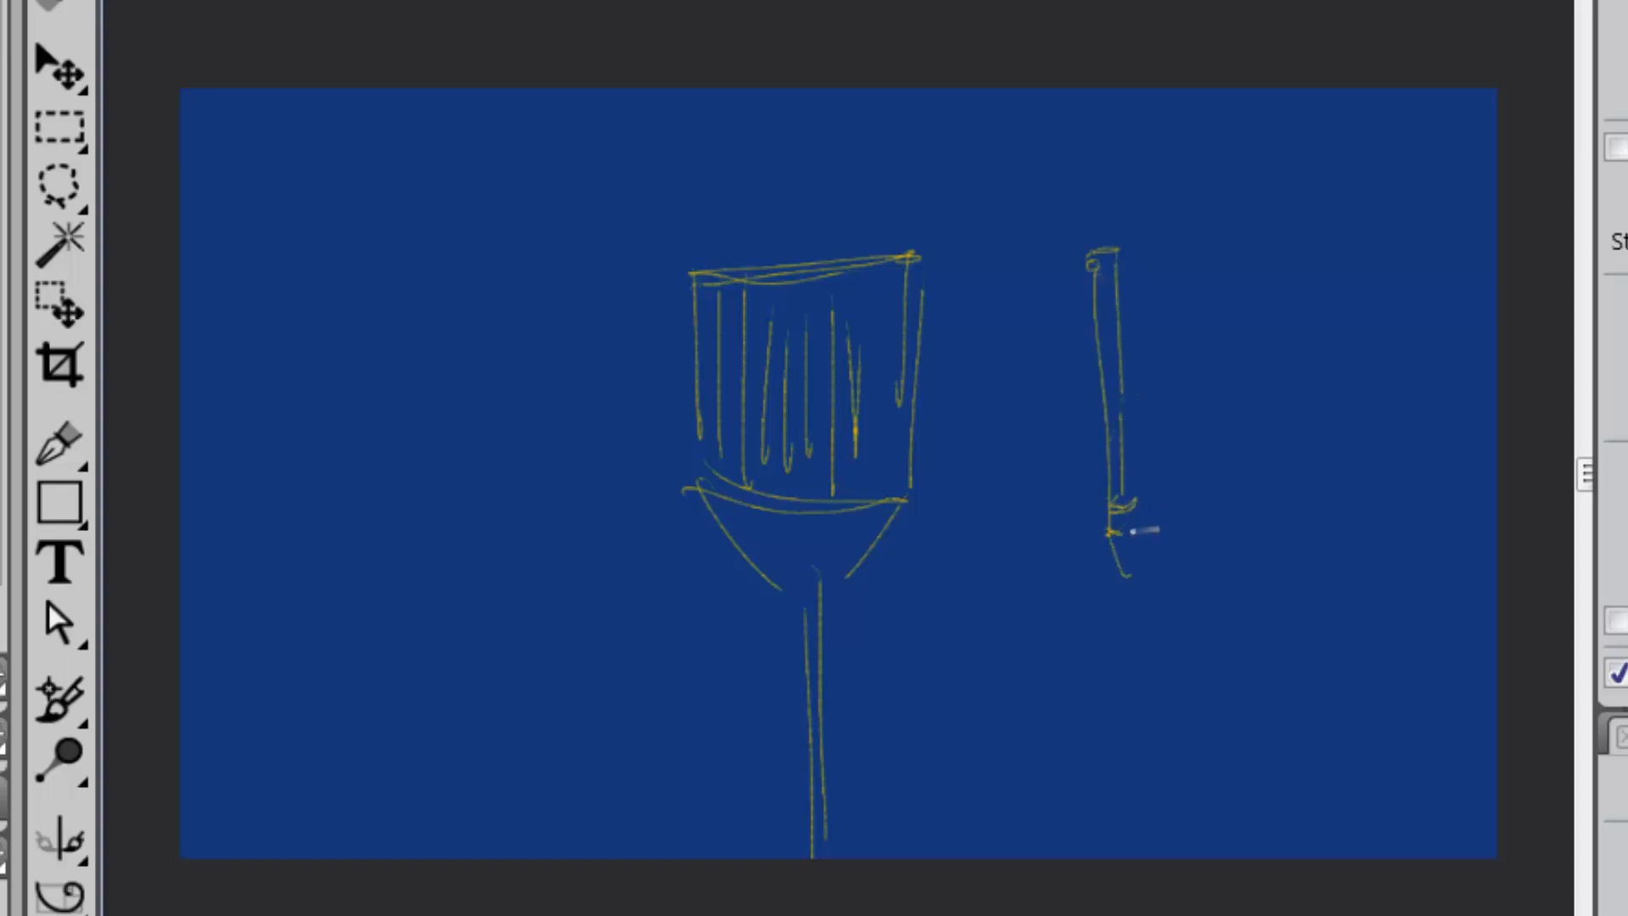
left_click_drag(1116, 529, 1121, 842)
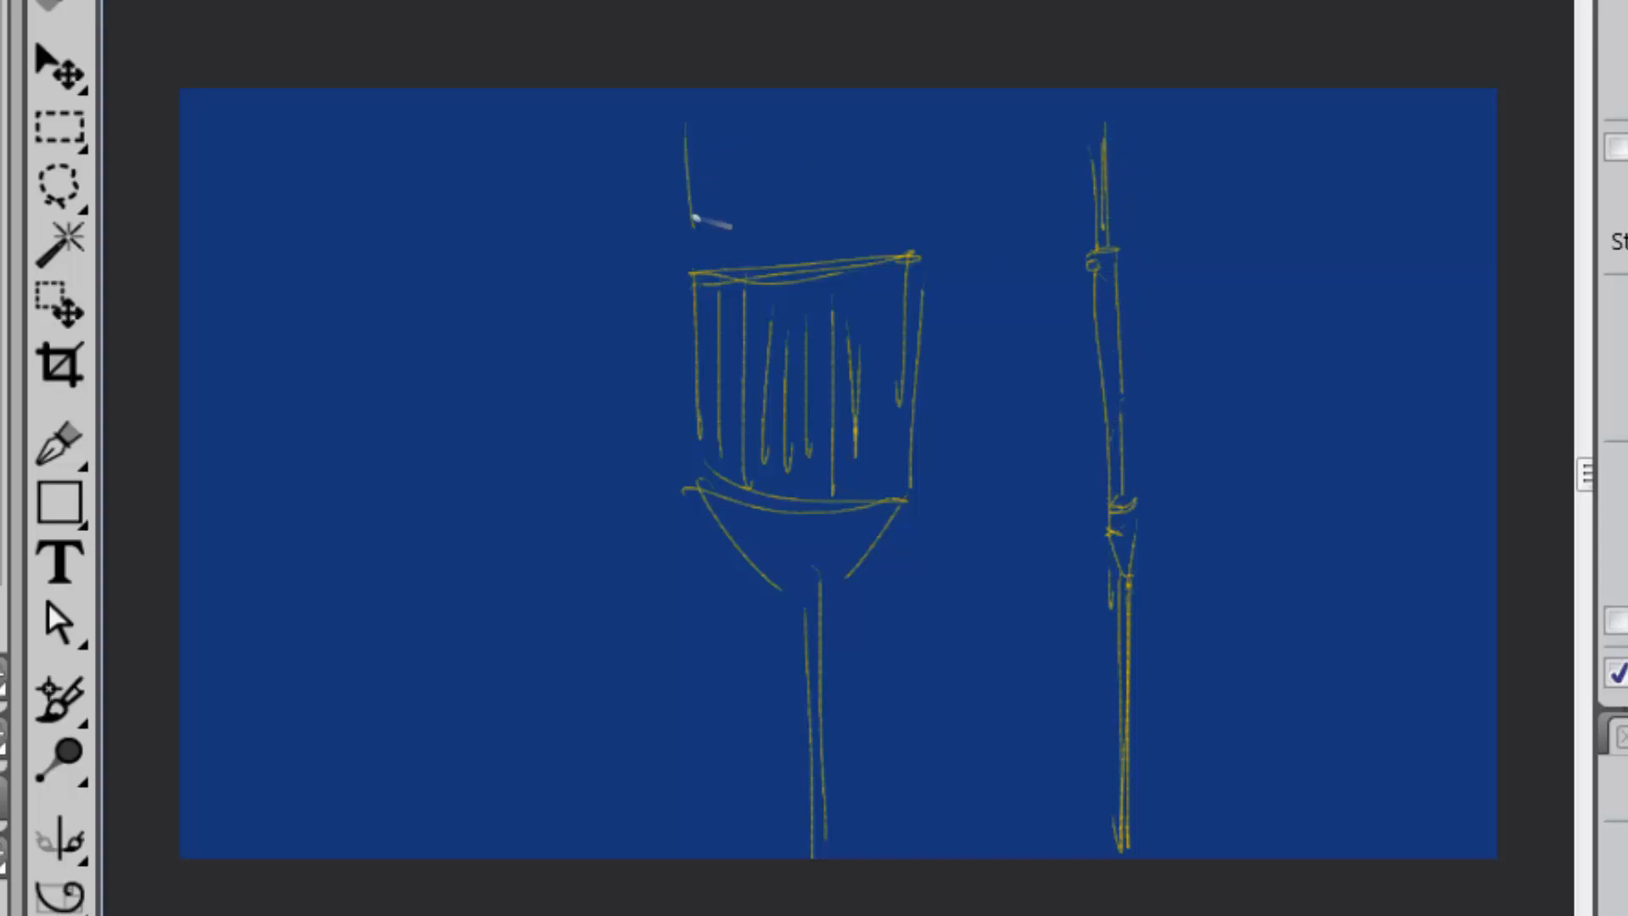
- Add splayed bristles along the top of the front-view brush head
left_click_drag(691, 219, 841, 224)
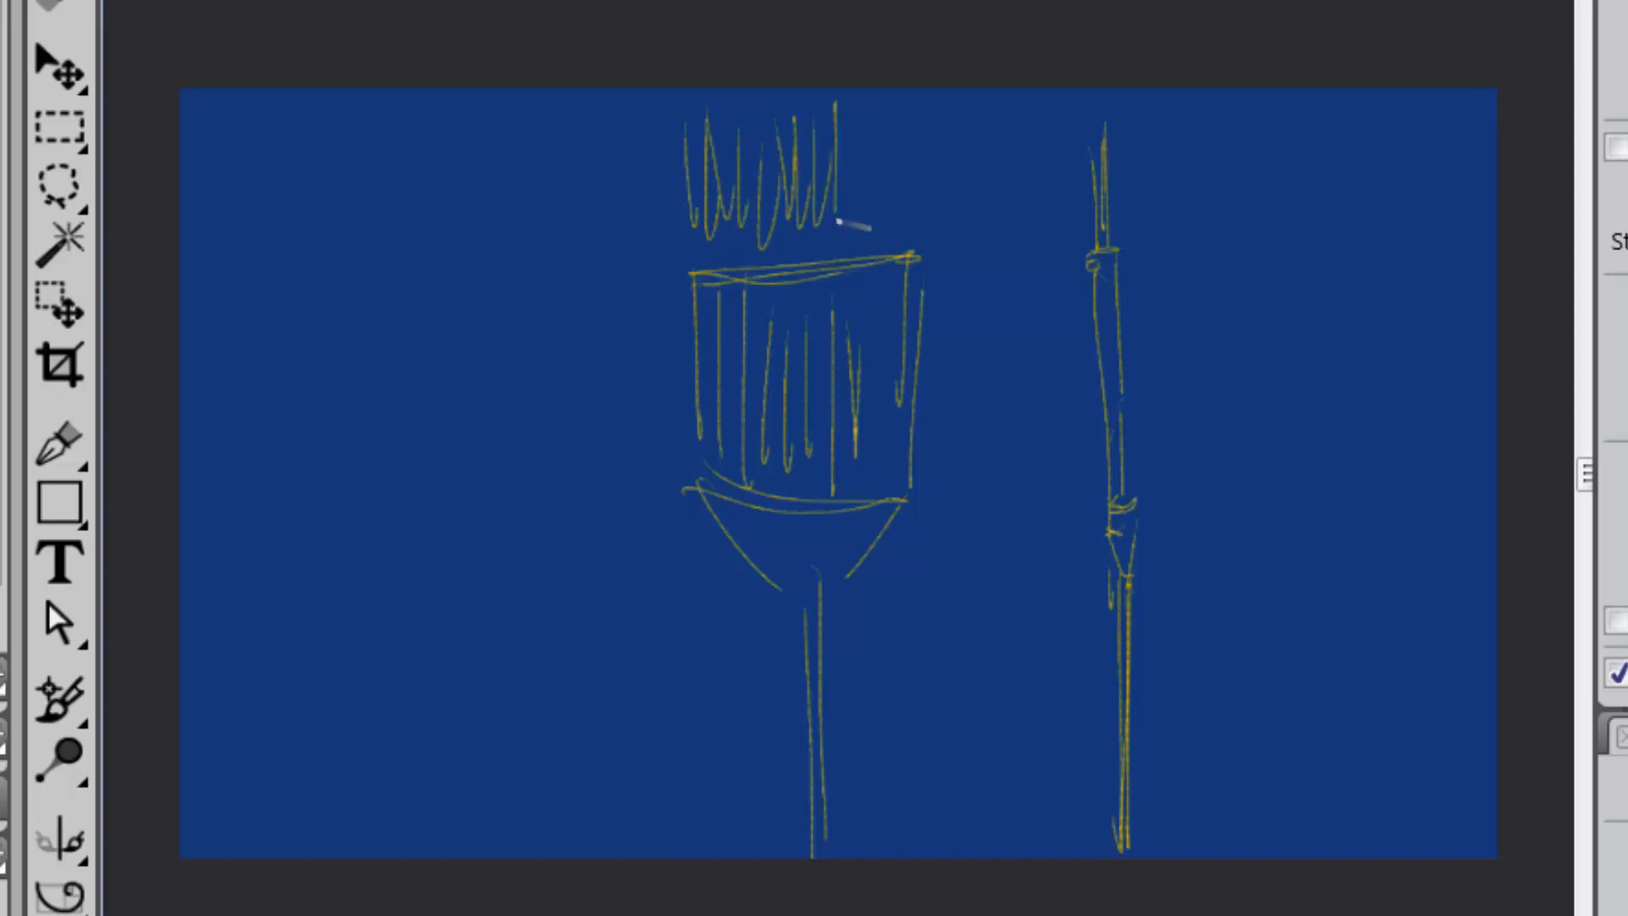
left_click_drag(841, 223, 920, 166)
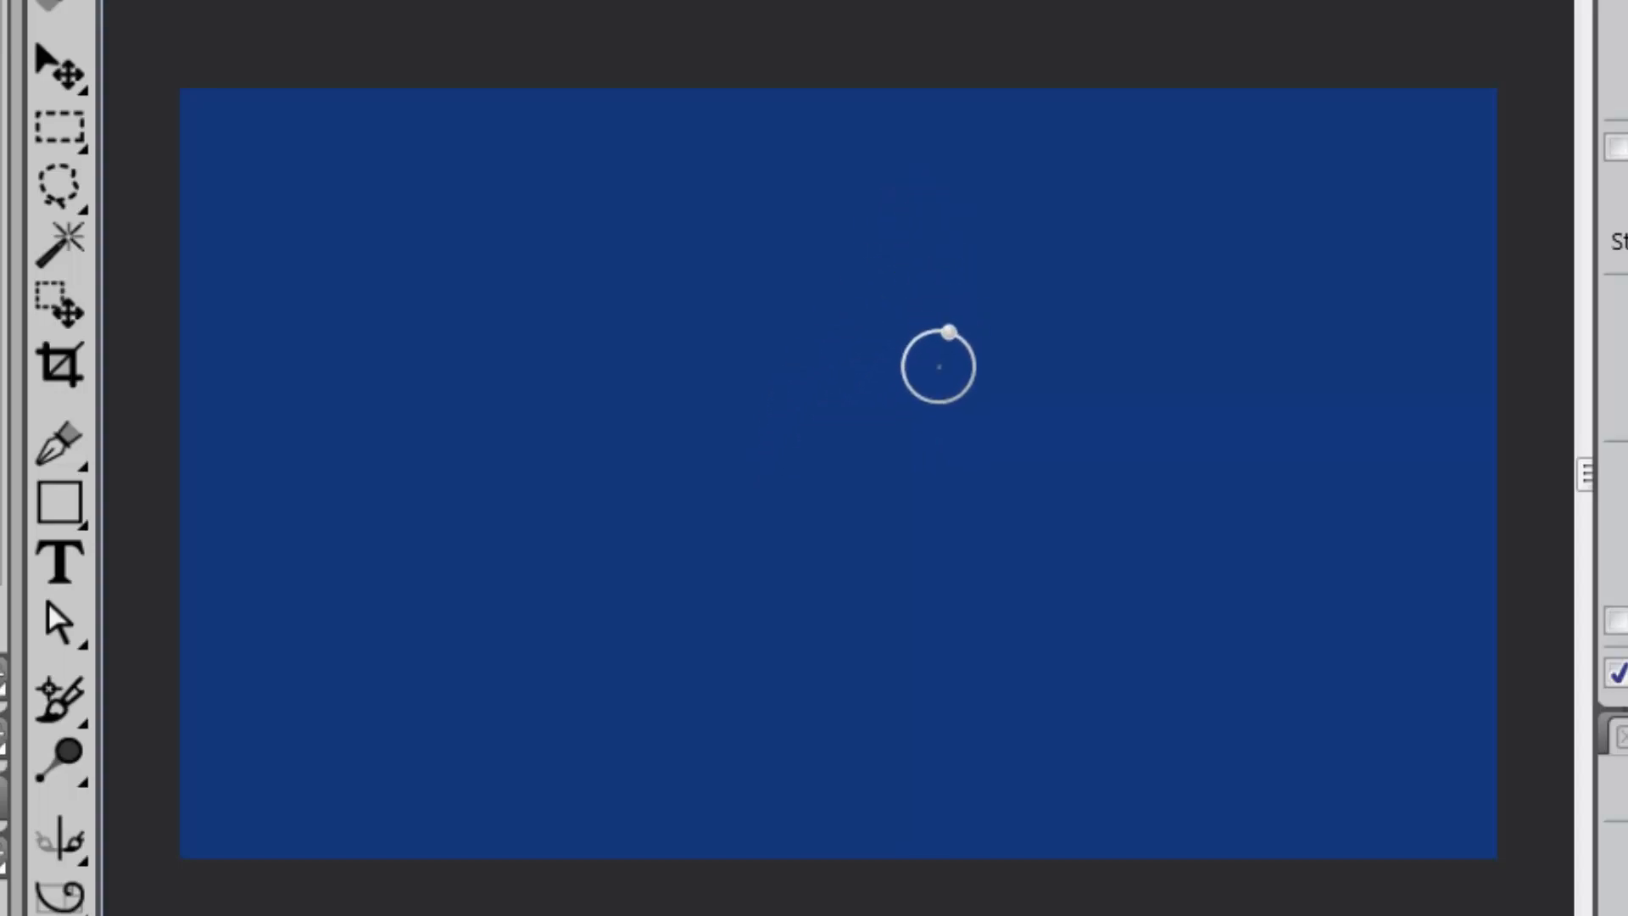
mouse_move(1169, 709)
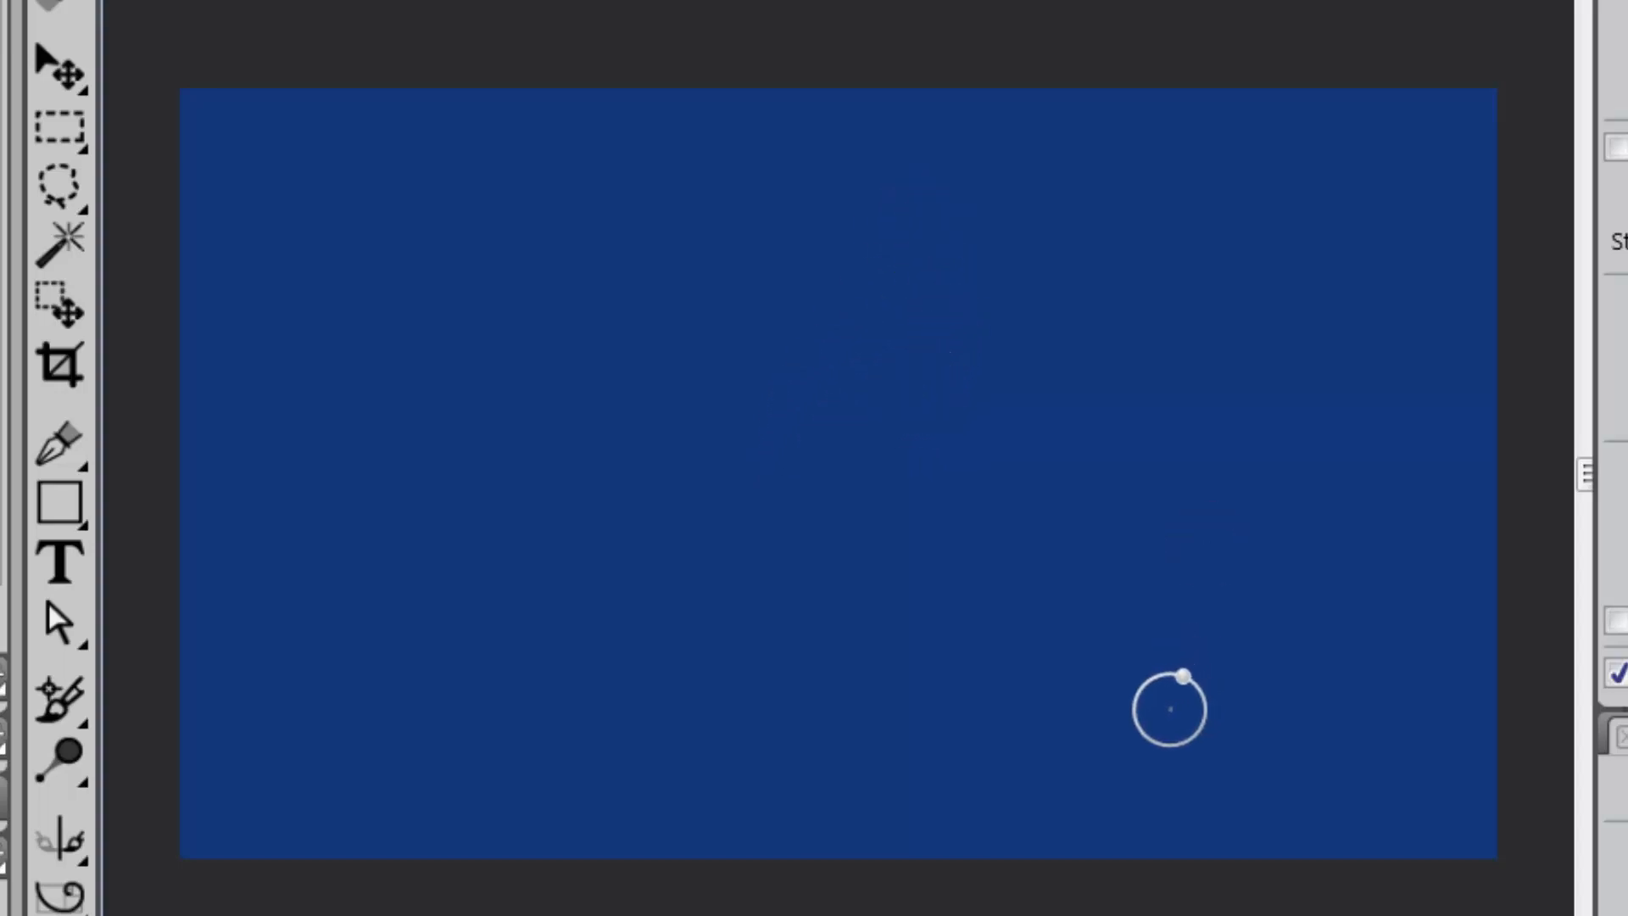
mouse_move(1205, 711)
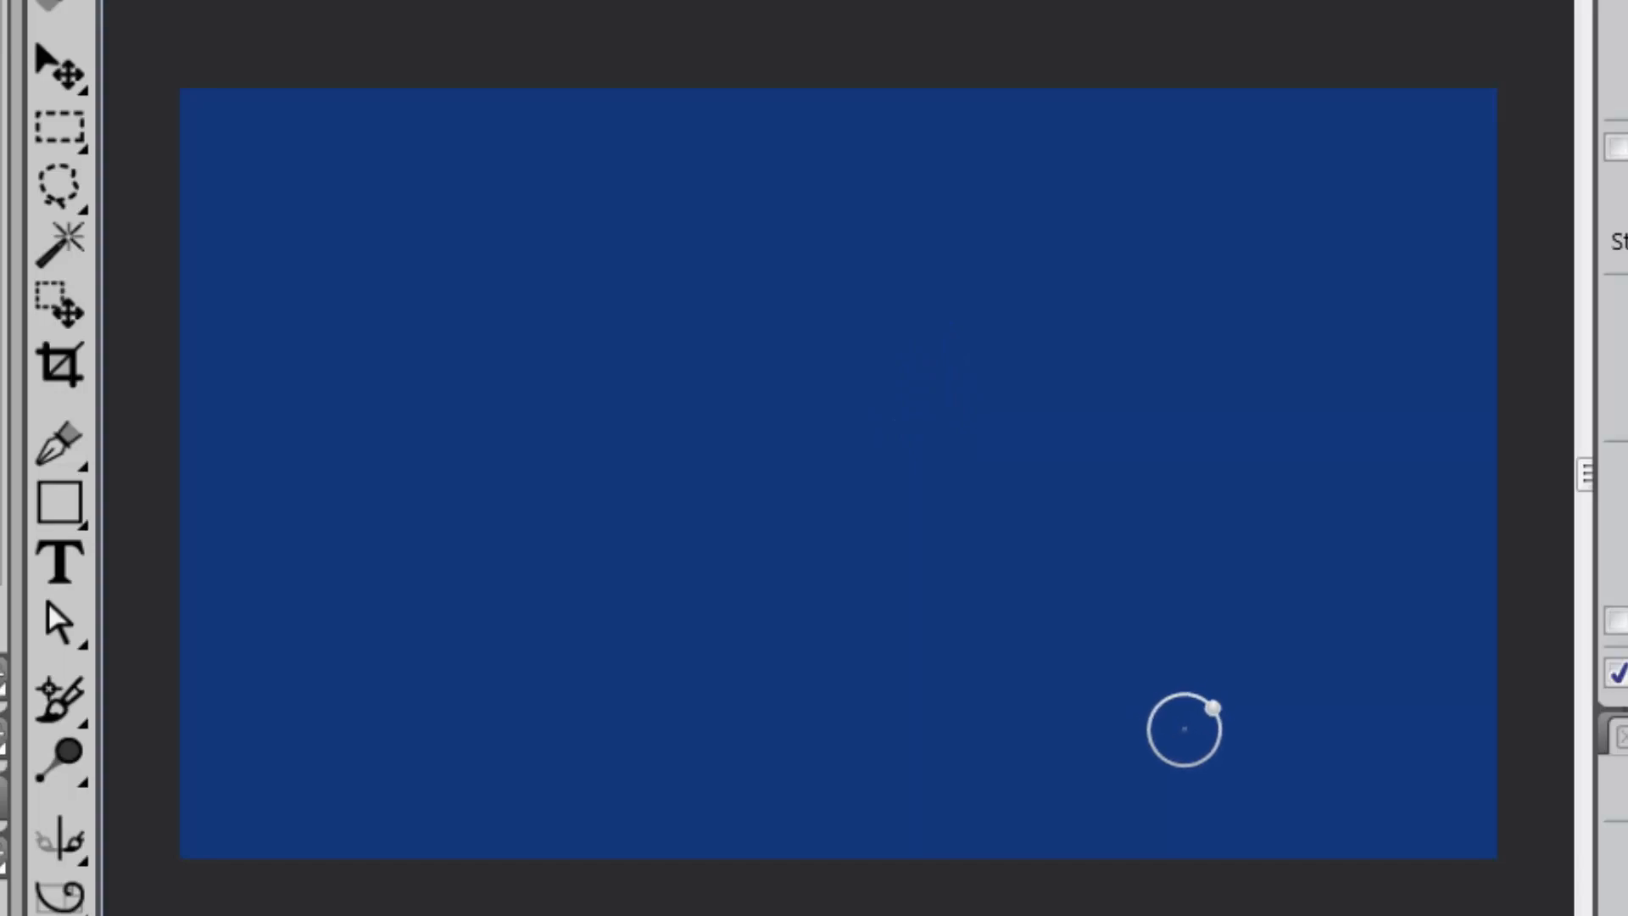
mouse_move(1193, 695)
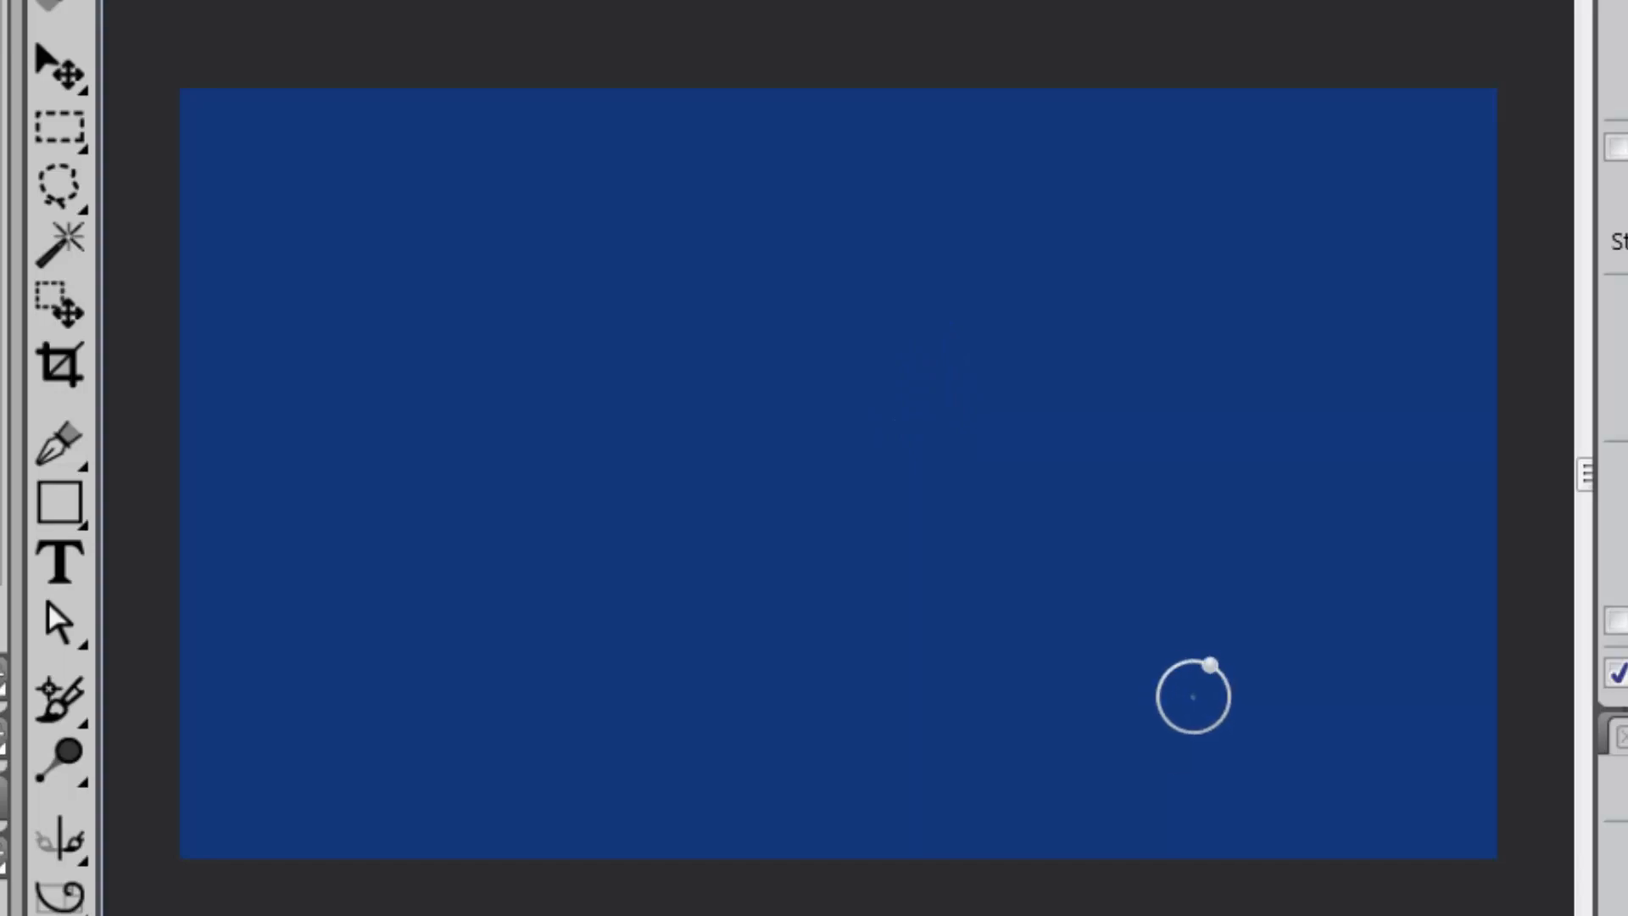